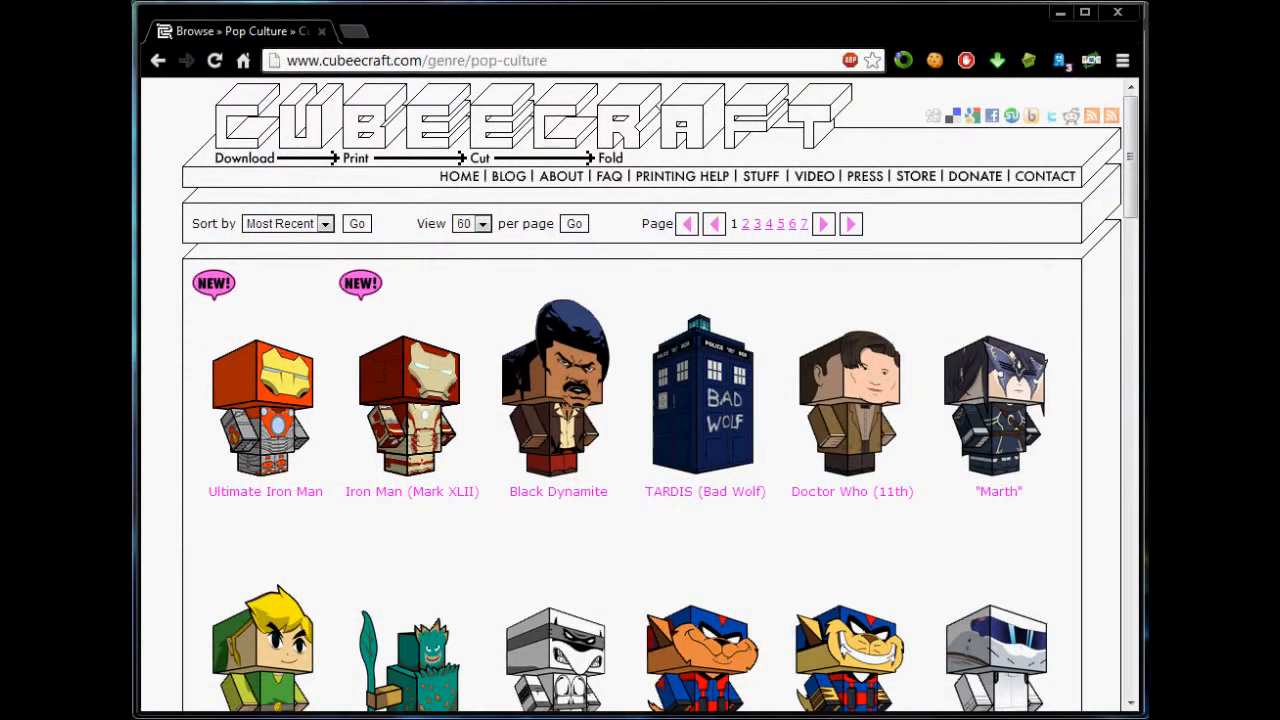
pyautogui.moveTo(568, 80)
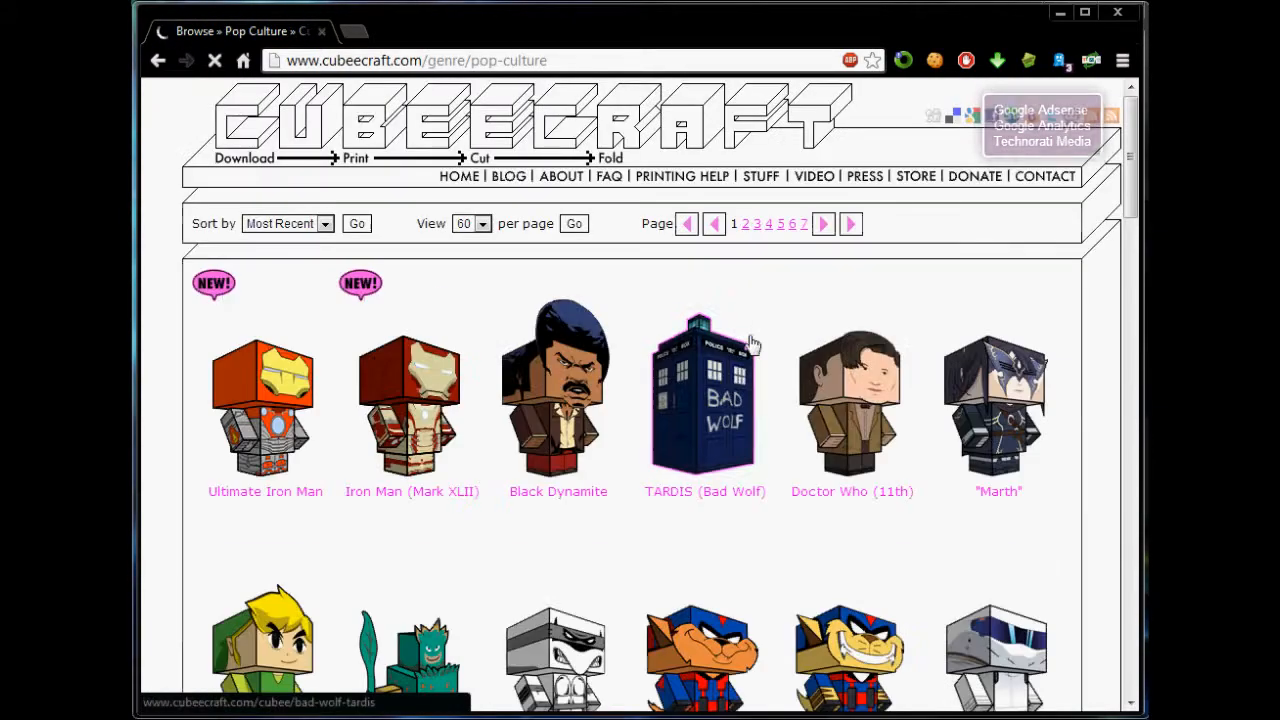
# Scroll the Pop Culture page to the last row of 80's Ninja Turtles cubees
pyautogui.scroll(-3)
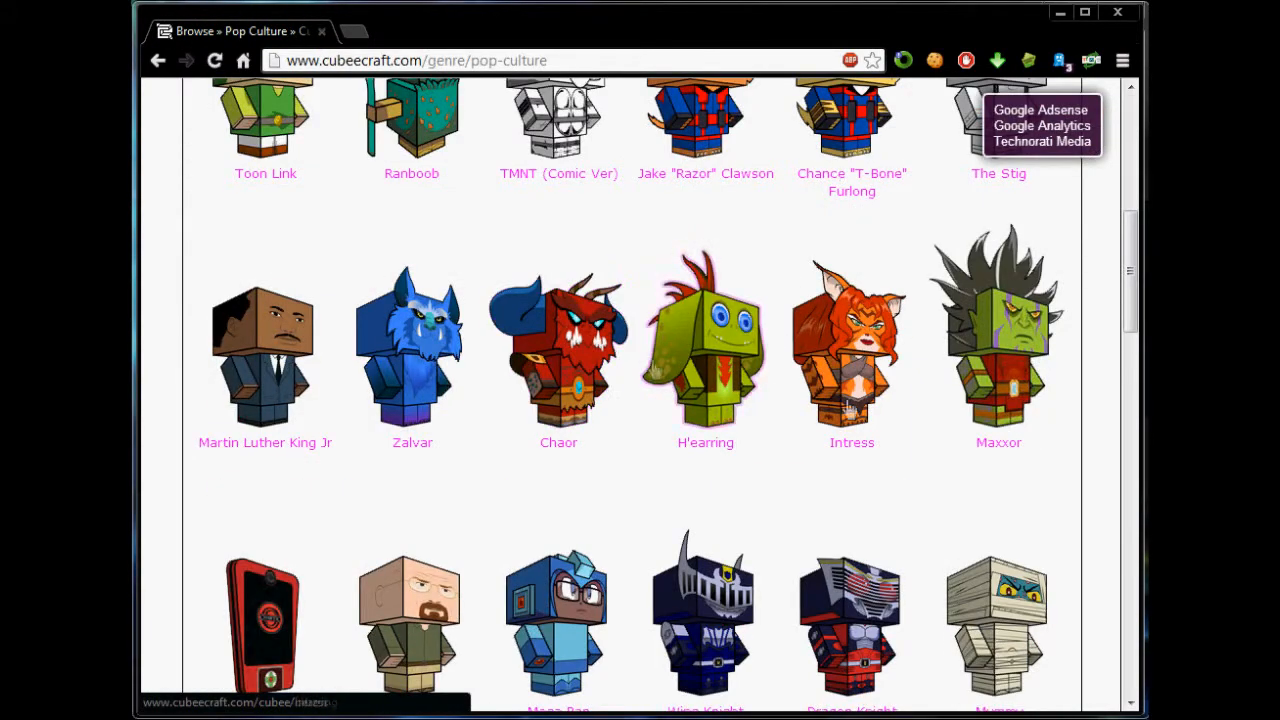
pyautogui.scroll(-3)
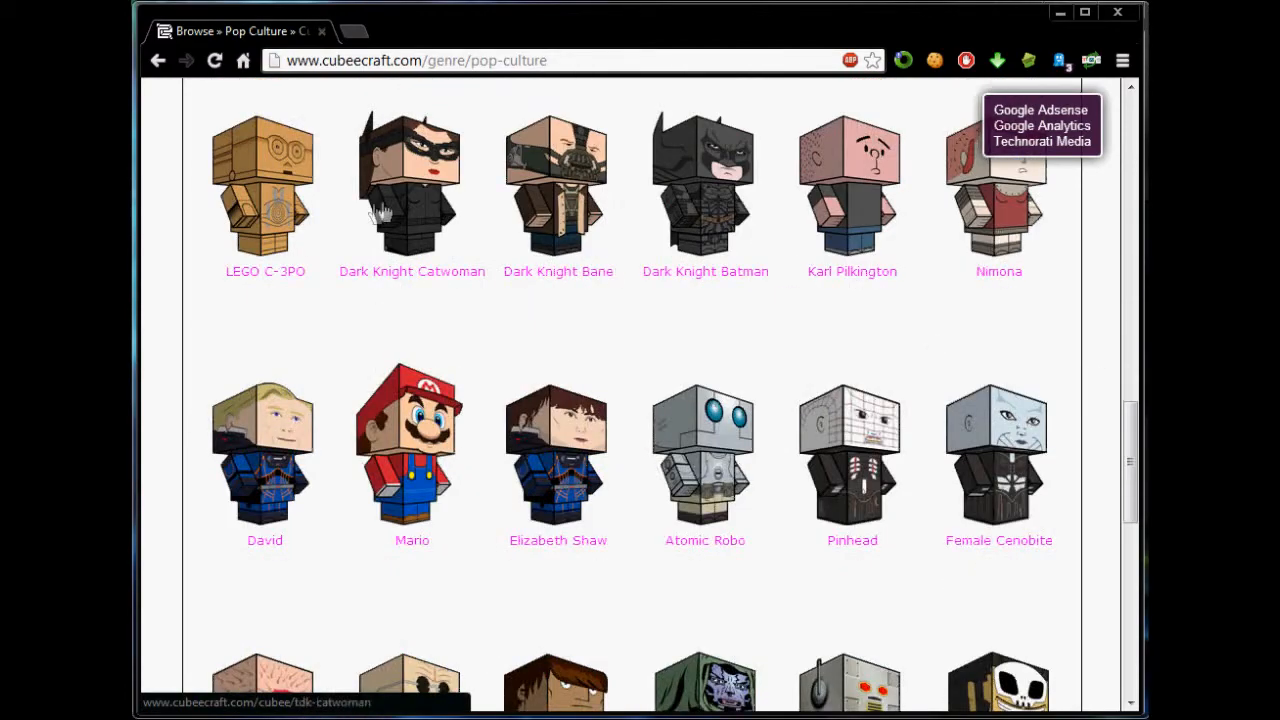
pyautogui.scroll(-3)
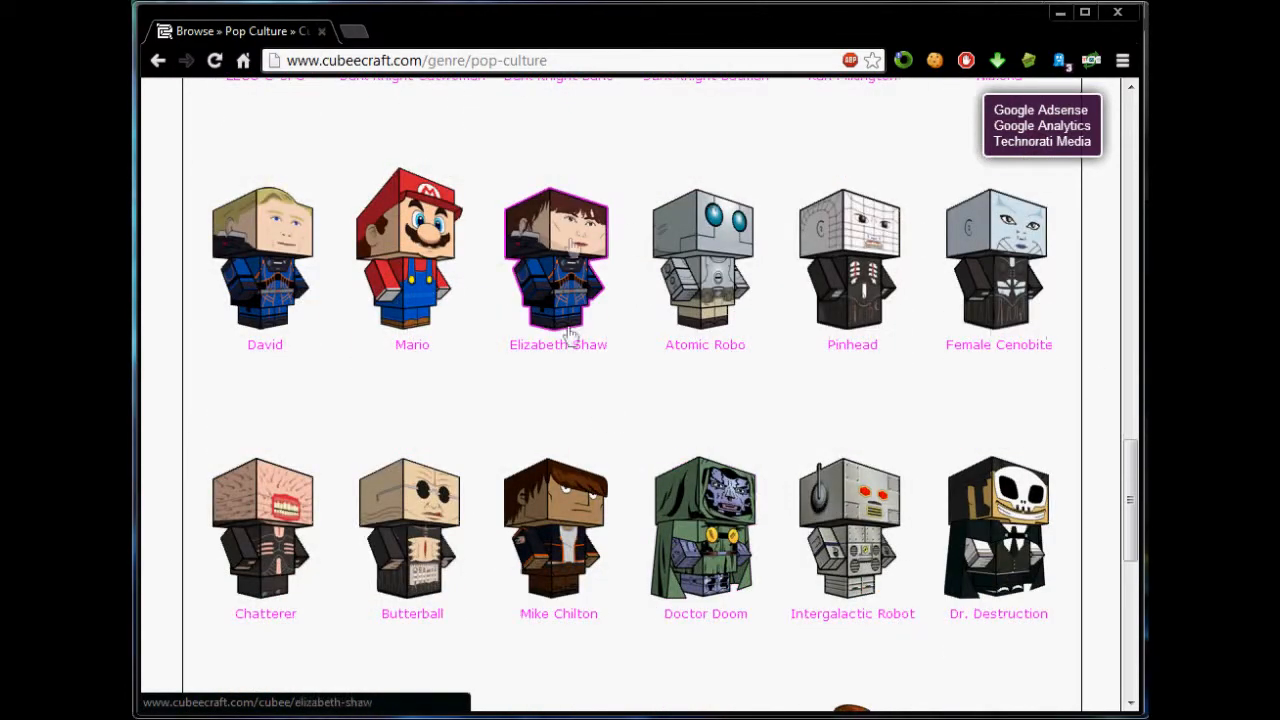
pyautogui.scroll(-3)
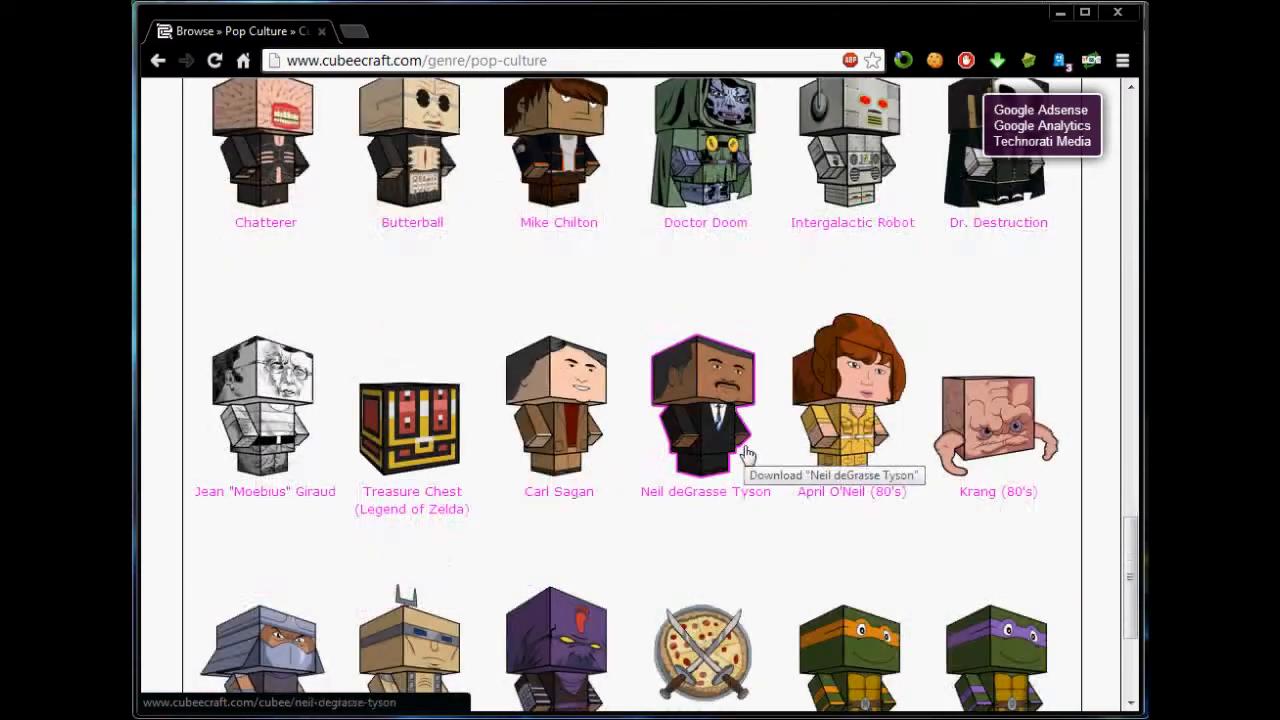
pyautogui.scroll(3)
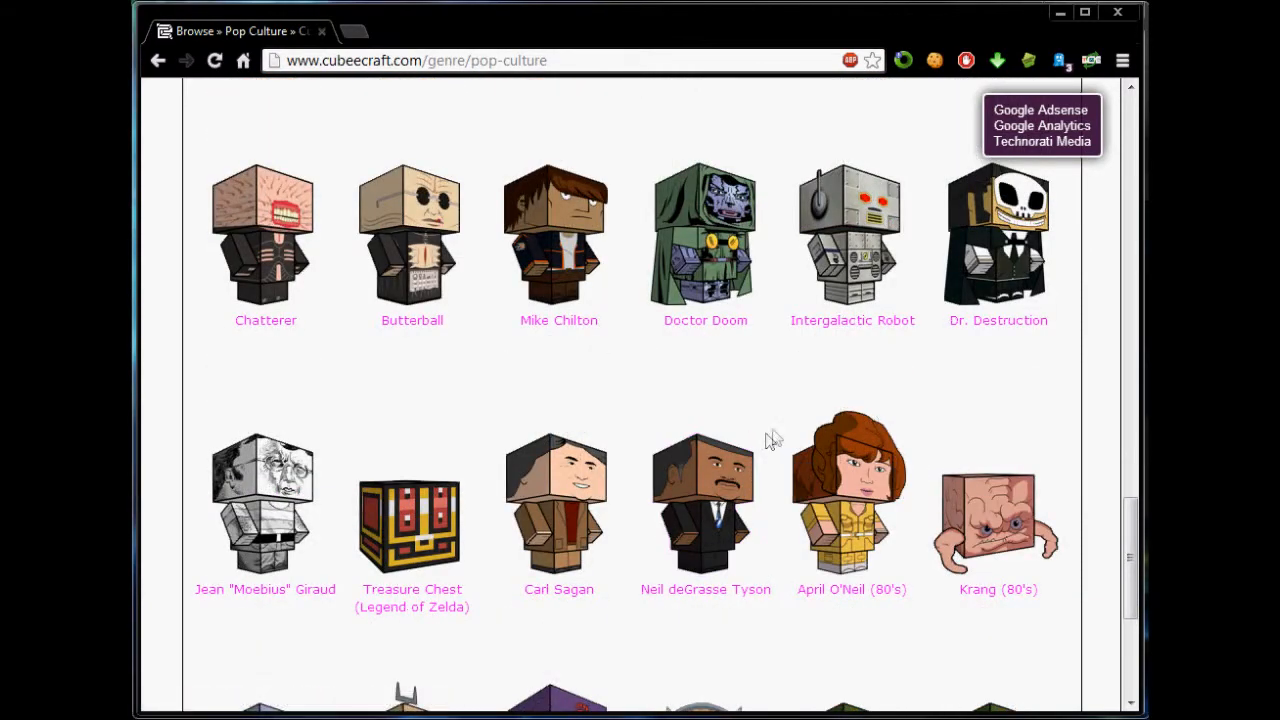
pyautogui.scroll(-3)
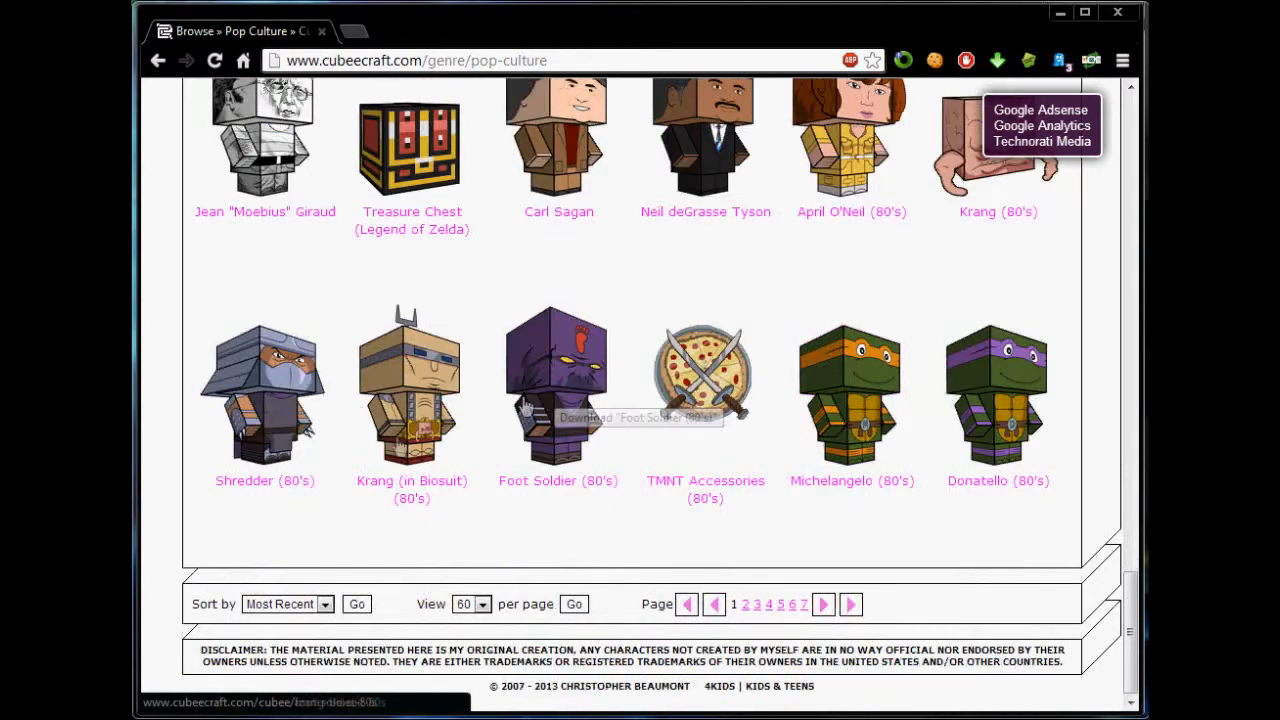
pyautogui.moveTo(265, 395)
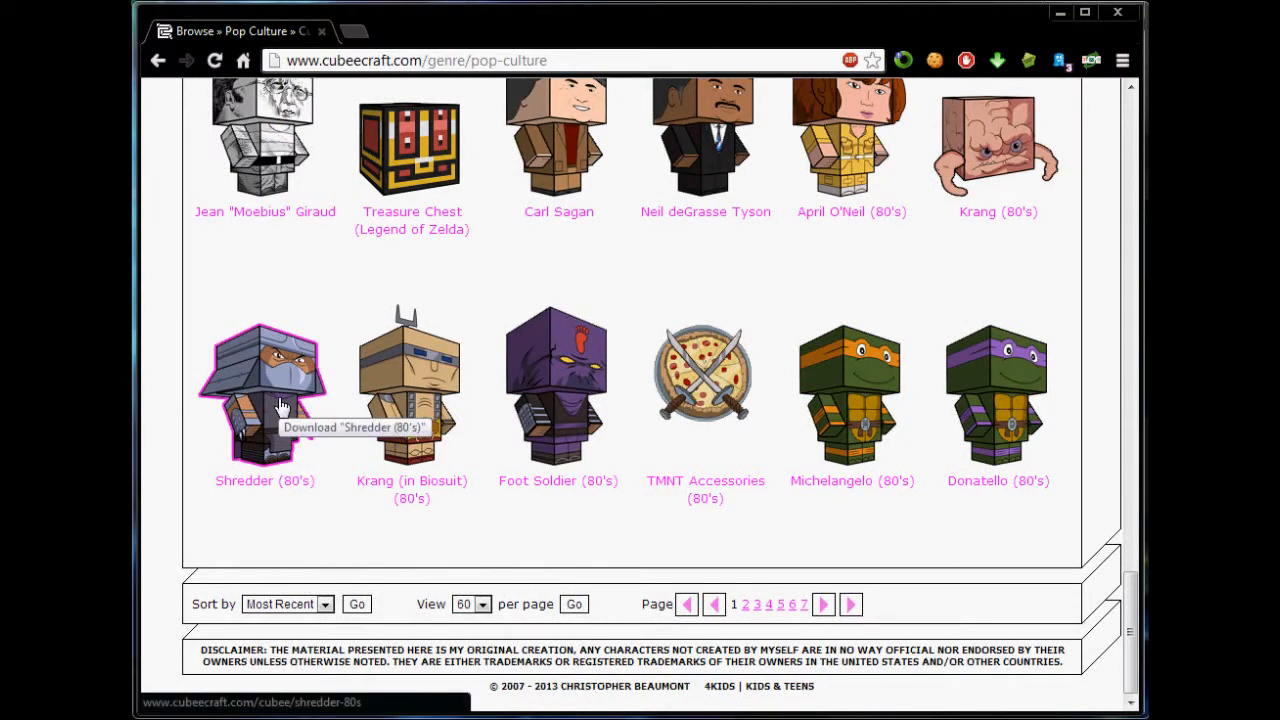
# Download the Shredder (80's) cubee and open character336.zip in WinRAR
pyautogui.click(265, 390)
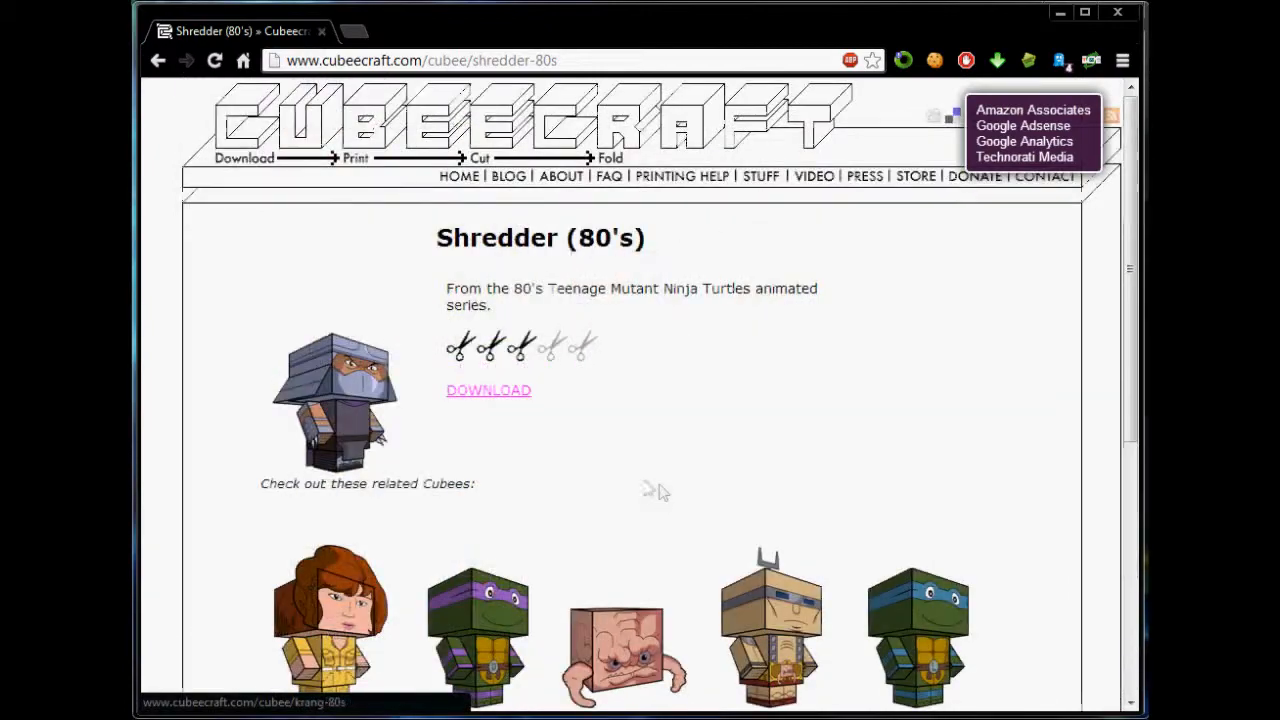
pyautogui.moveTo(489, 390)
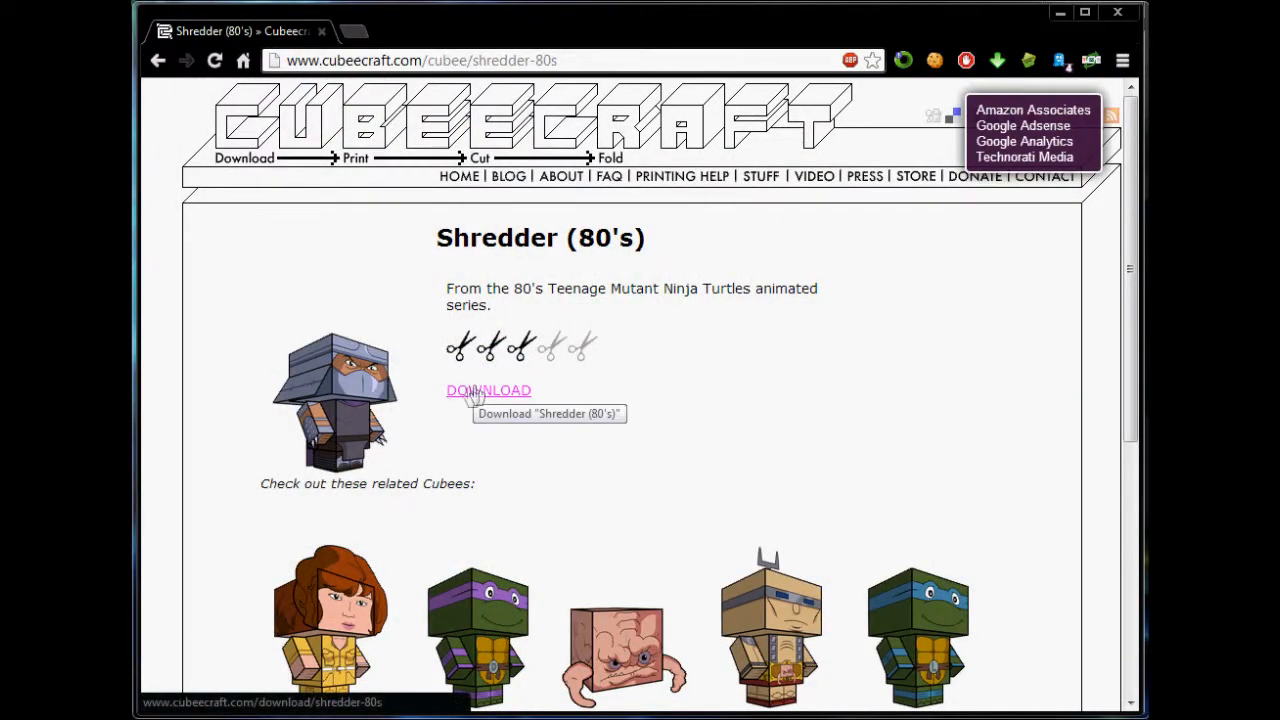
pyautogui.rightClick(488, 390)
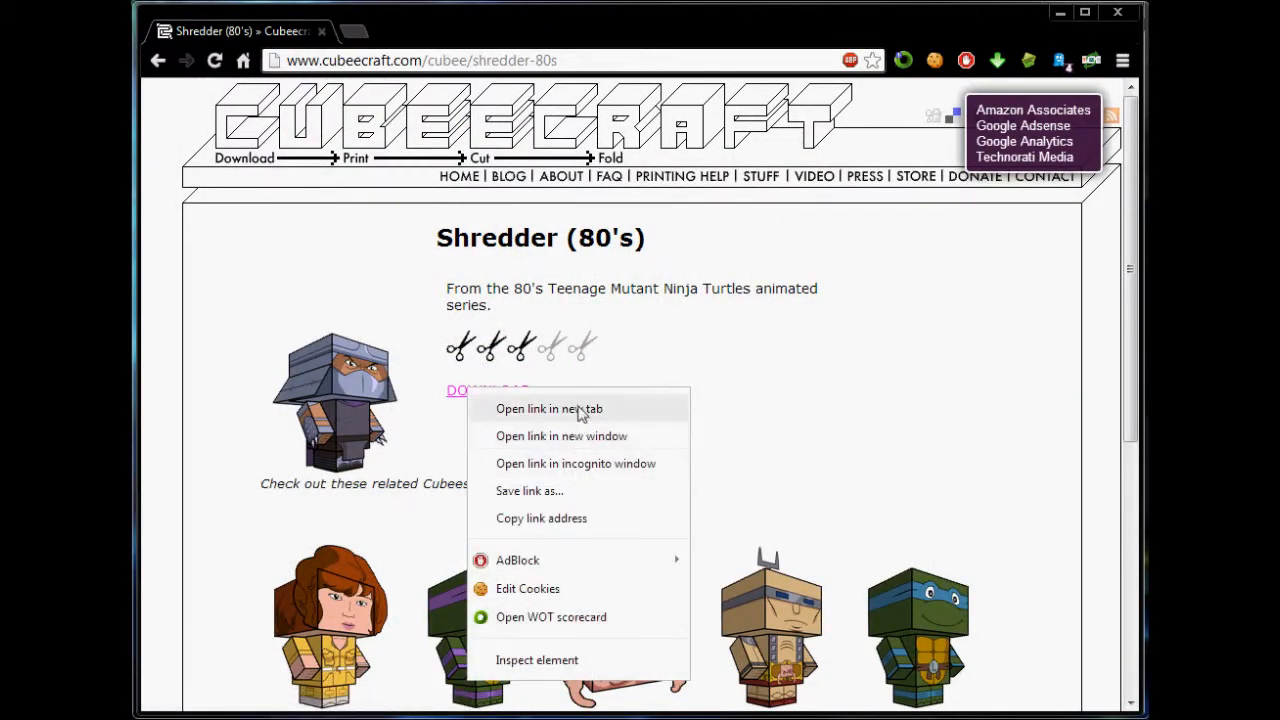
pyautogui.click(529, 490)
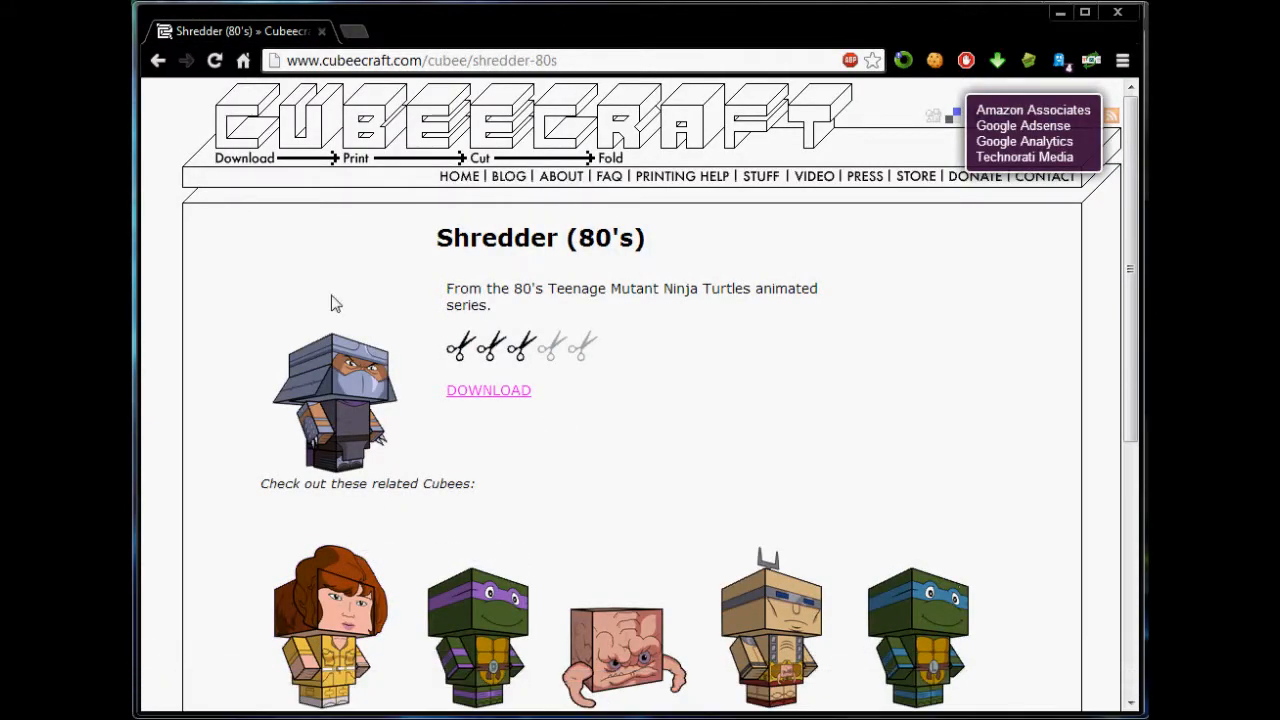
pyautogui.moveTo(458, 400)
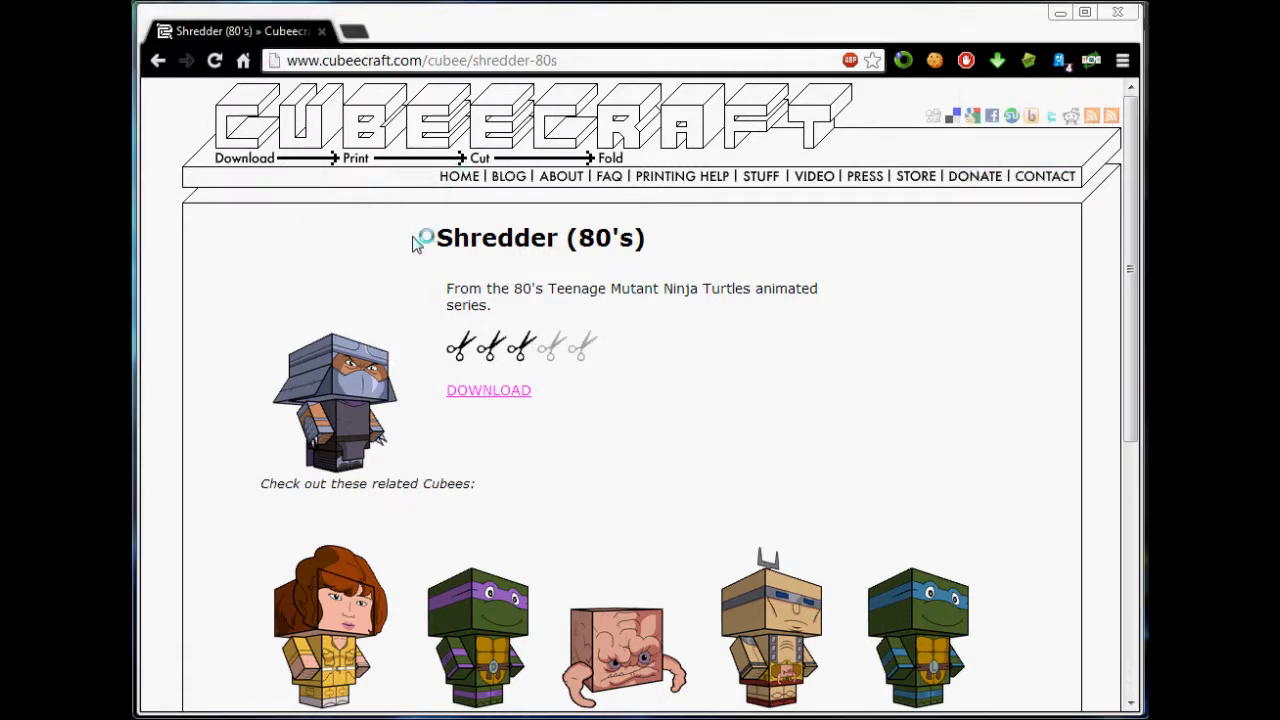
pyautogui.click(488, 390)
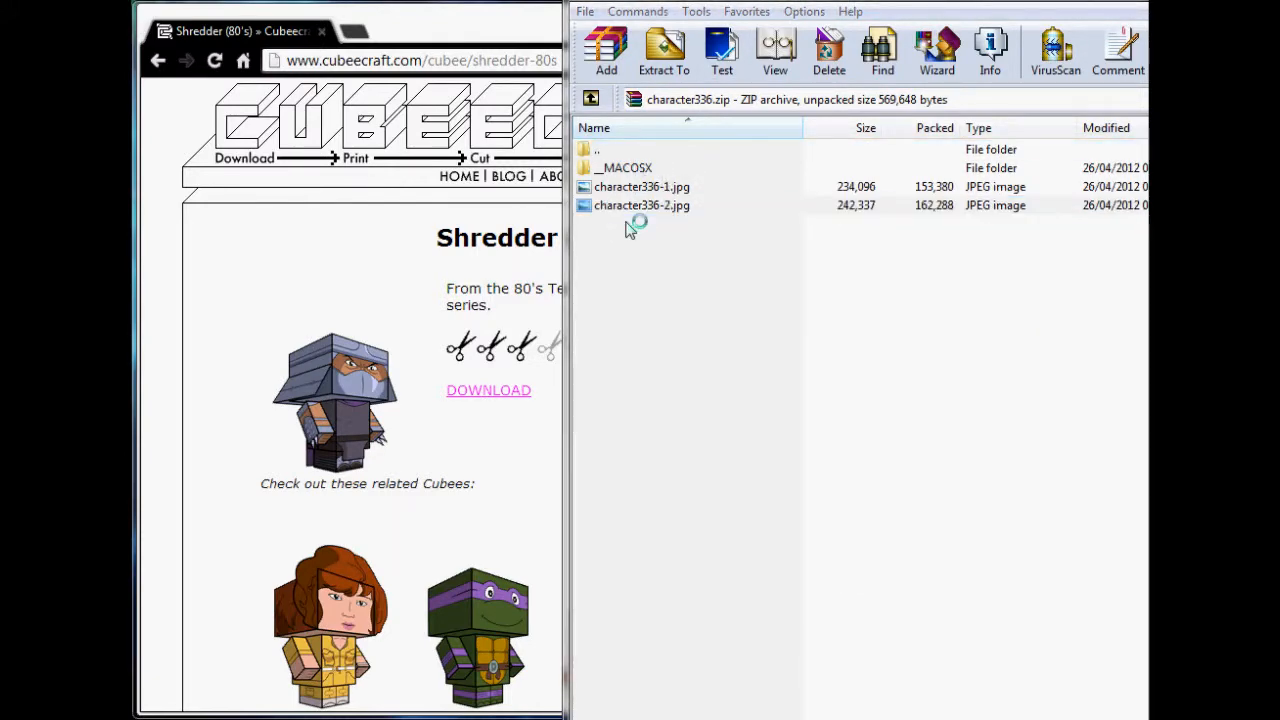
pyautogui.doubleClick(642, 186)
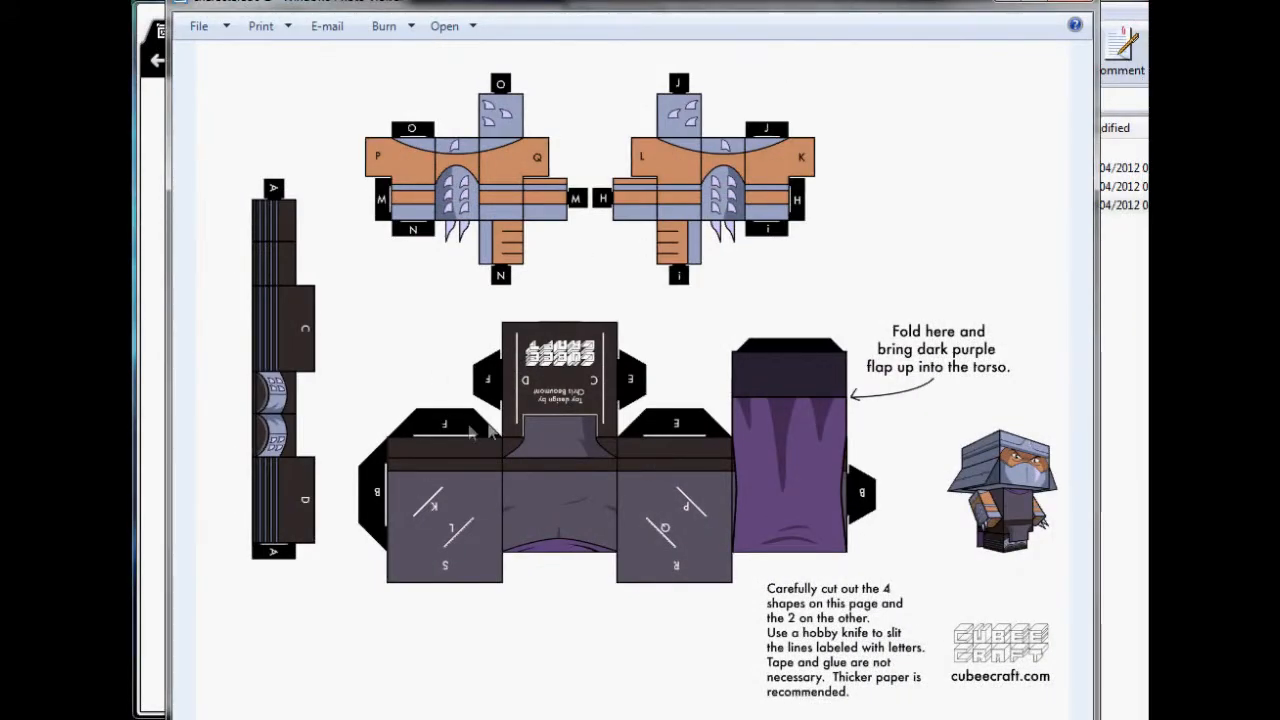
pyautogui.moveTo(713, 238)
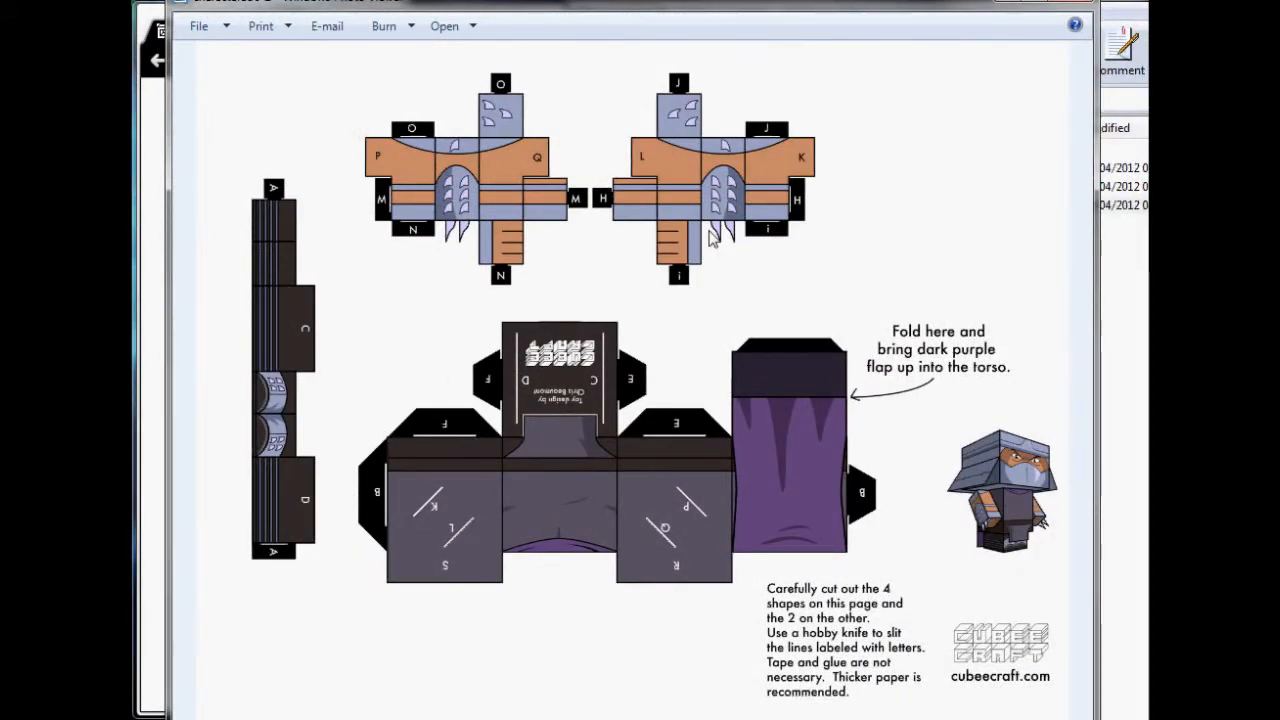
pyautogui.moveTo(950, 450)
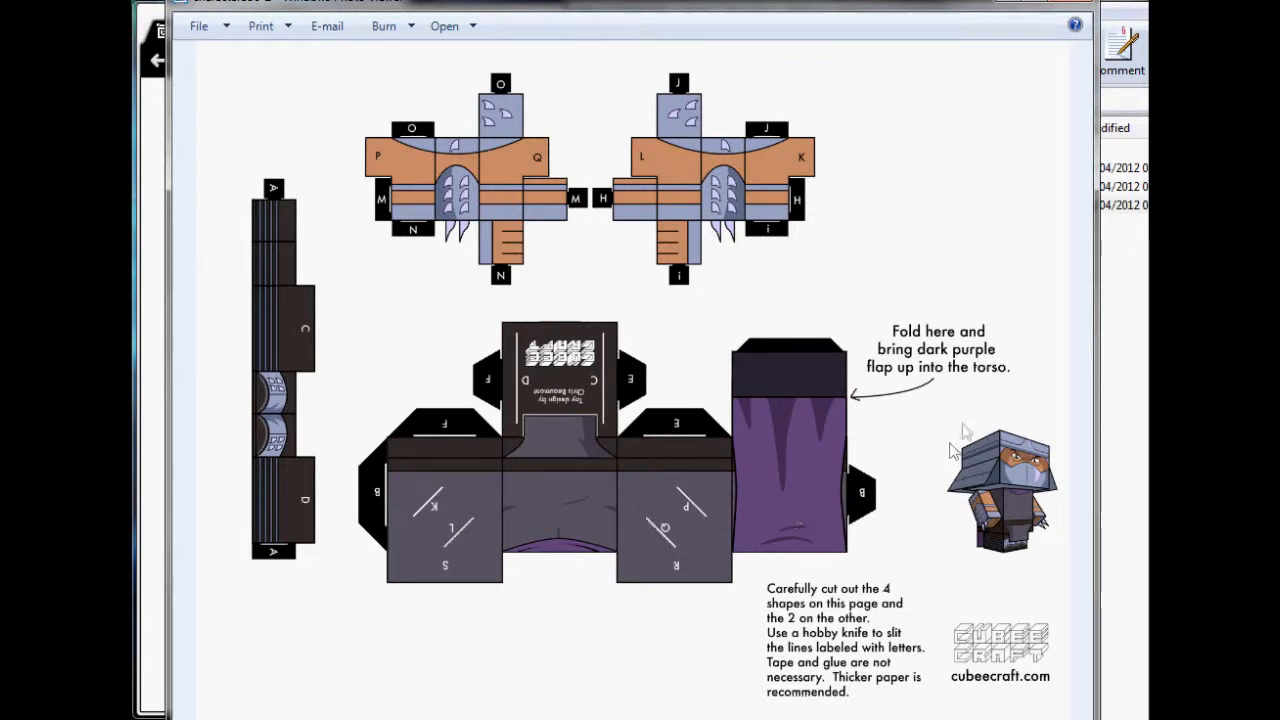
pyautogui.moveTo(870, 103)
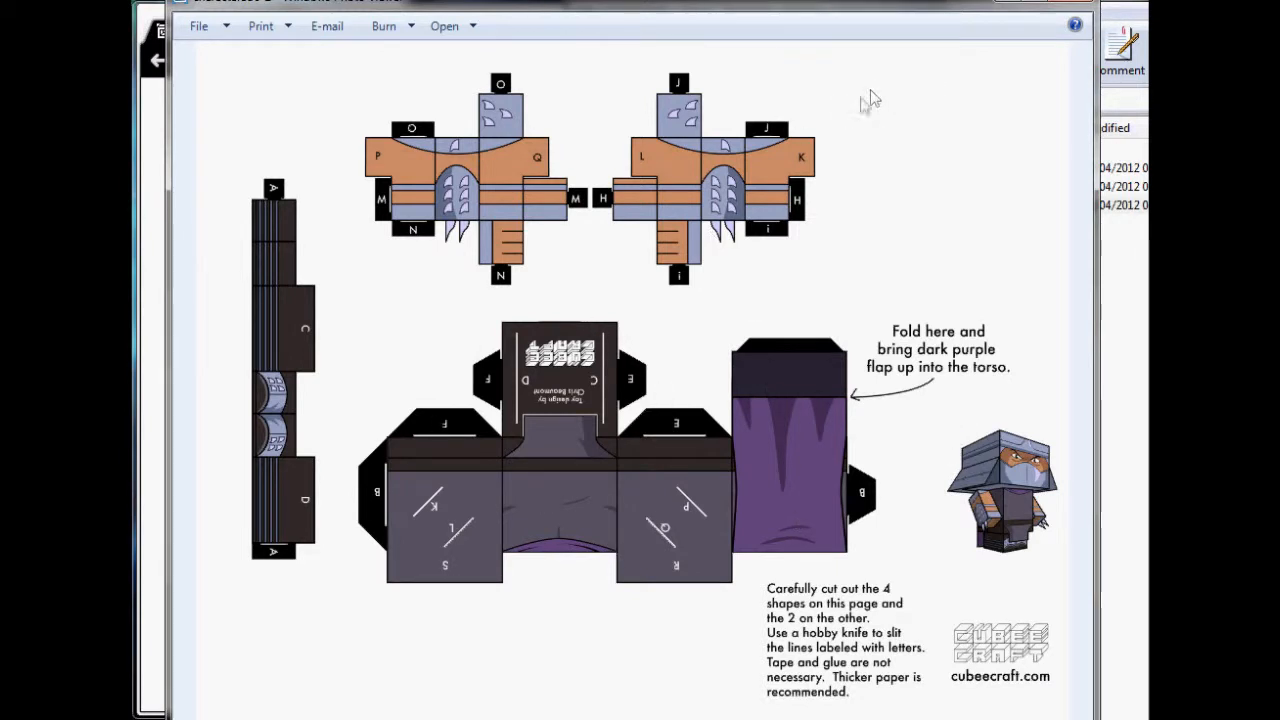
pyautogui.moveTo(900, 97)
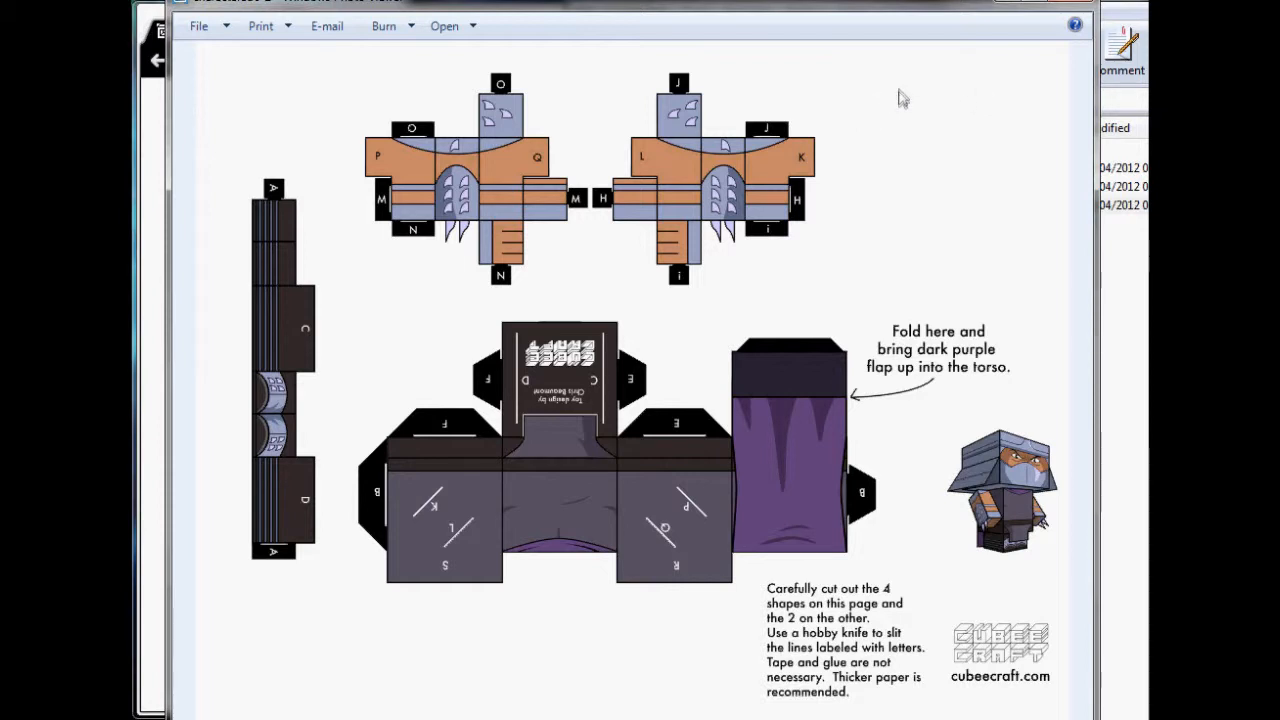
pyautogui.moveTo(1051, 80)
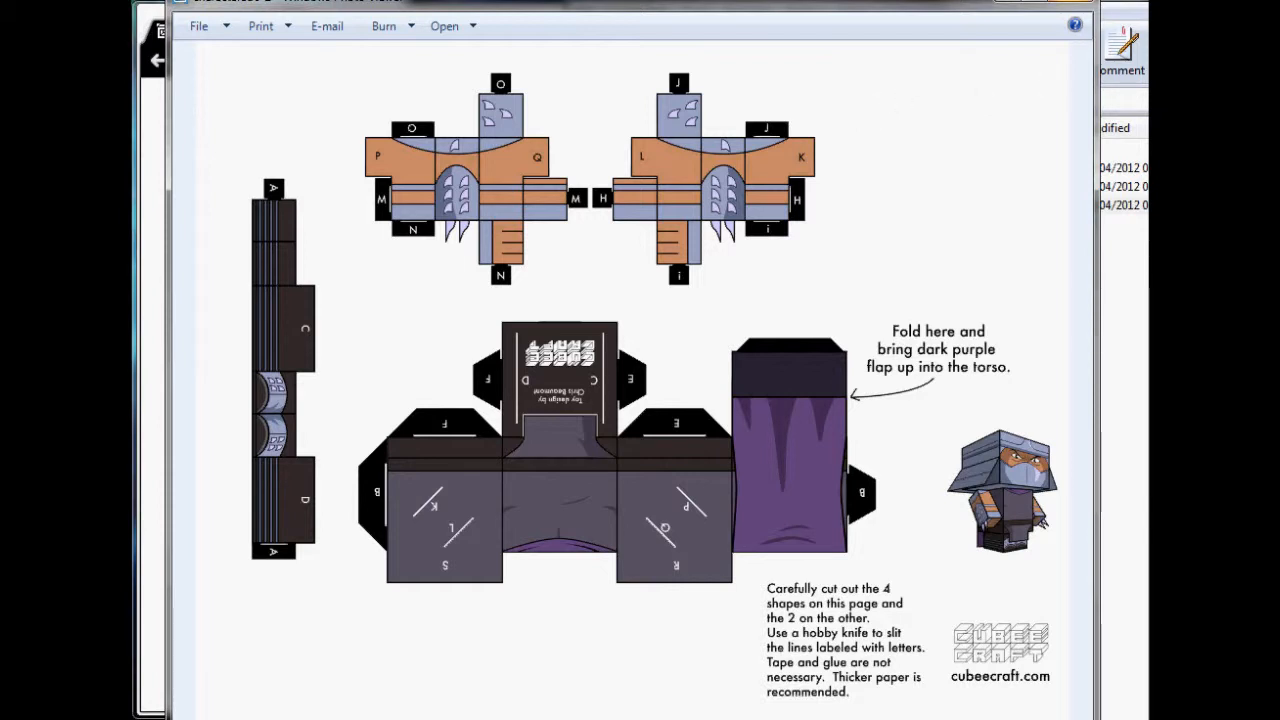
pyautogui.moveTo(1089, 24)
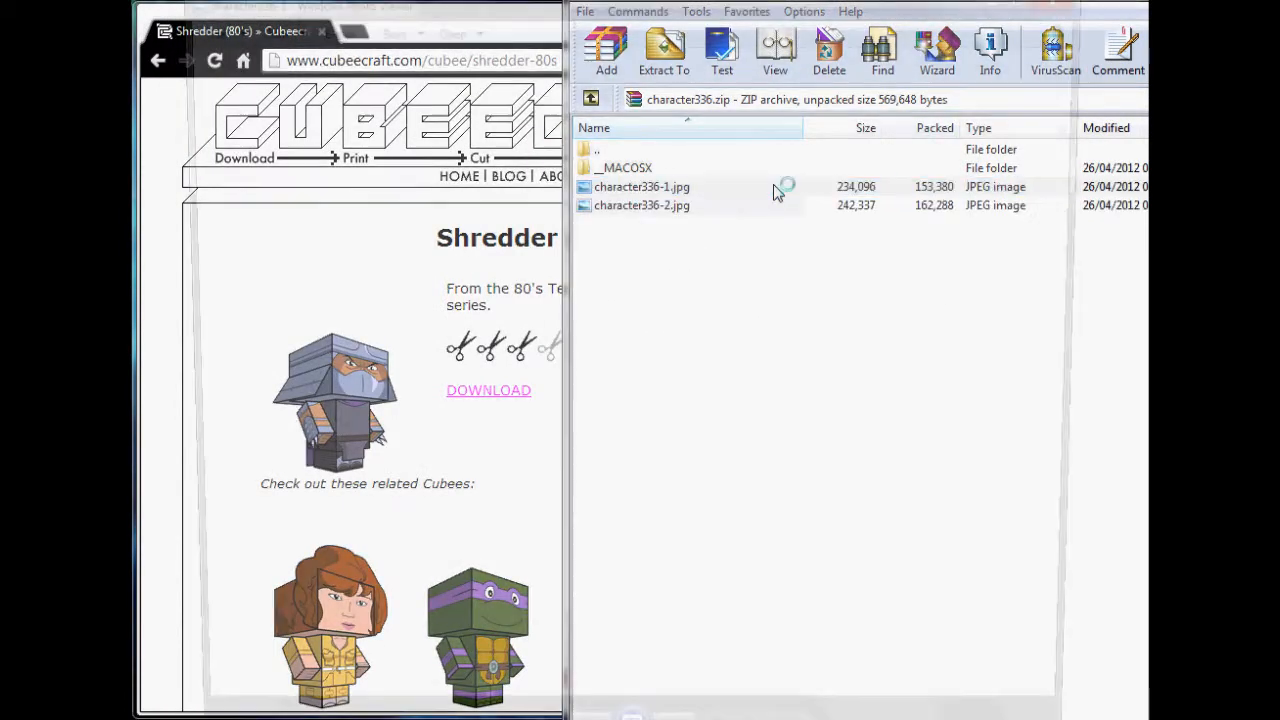
pyautogui.doubleClick(642, 186)
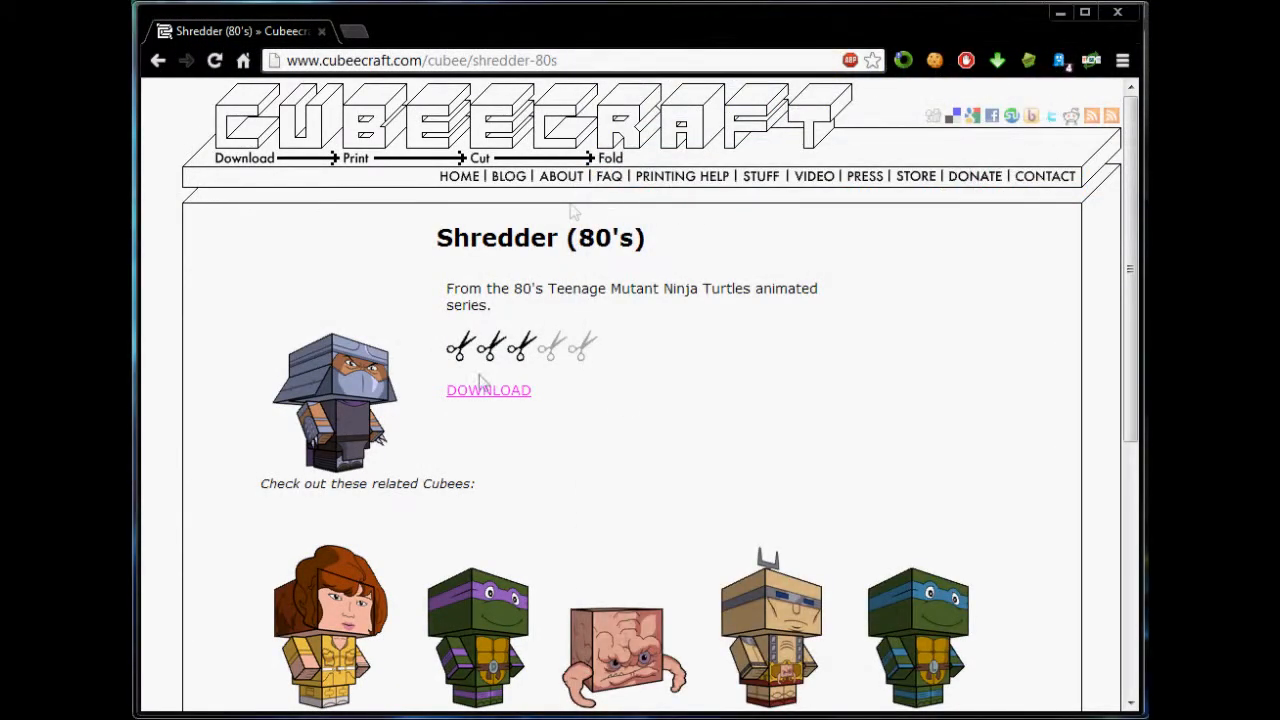
pyautogui.moveTo(583, 38)
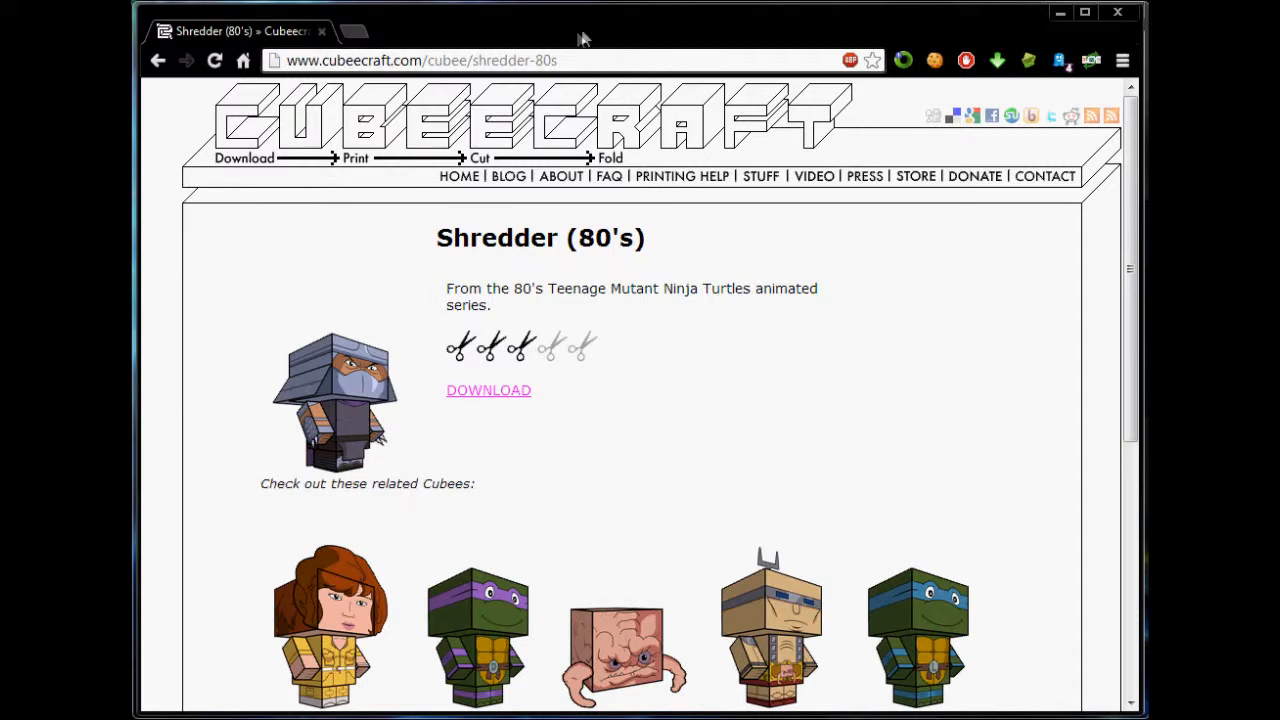
pyautogui.moveTo(583, 40)
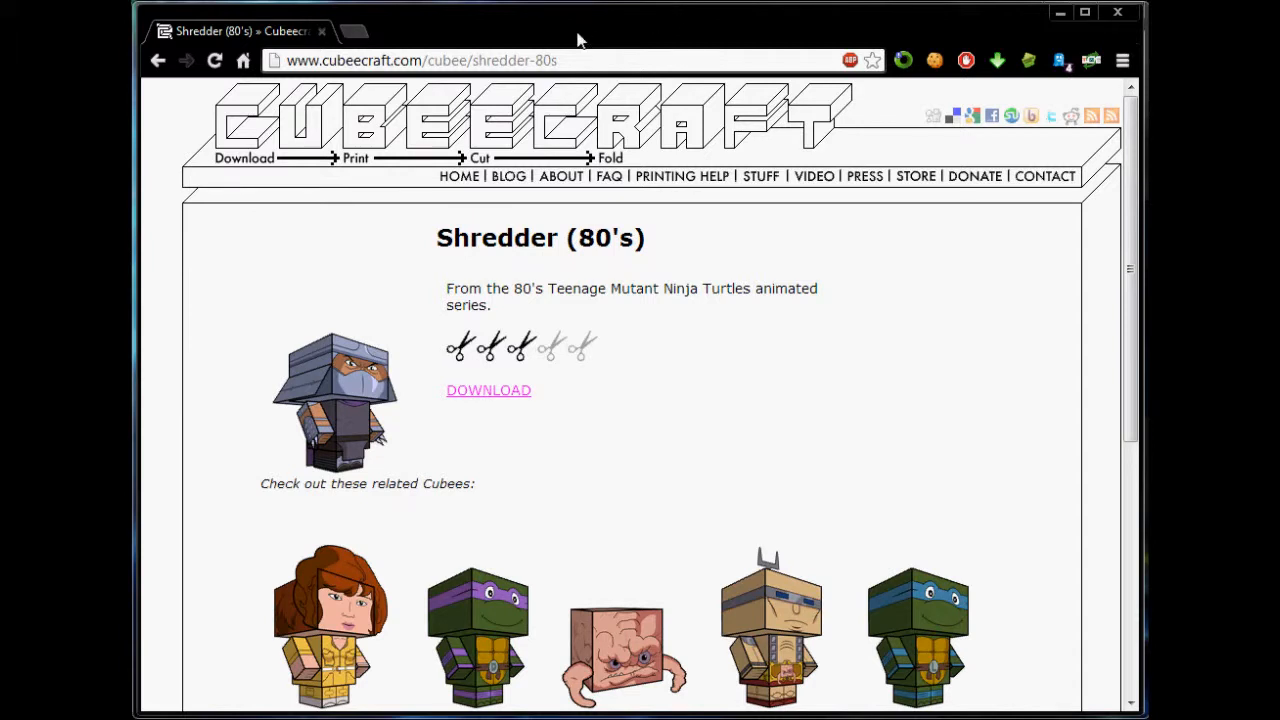
pyautogui.moveTo(700, 358)
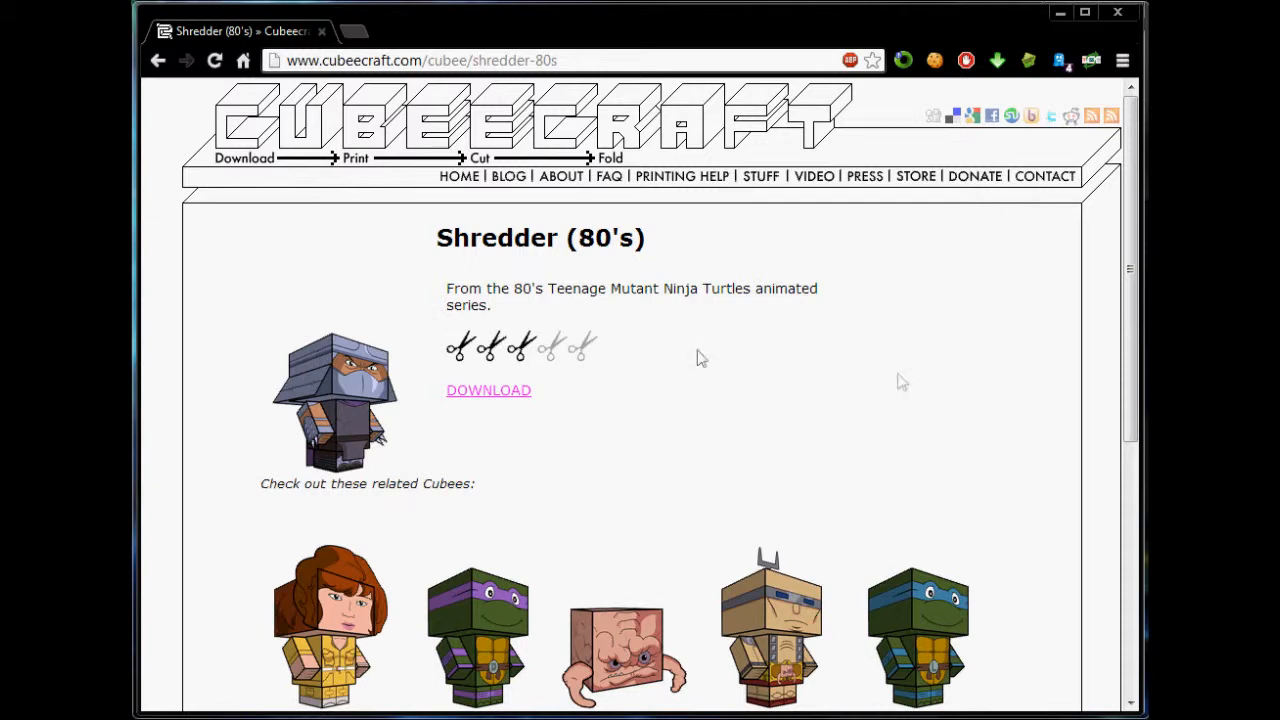
pyautogui.moveTo(335, 465)
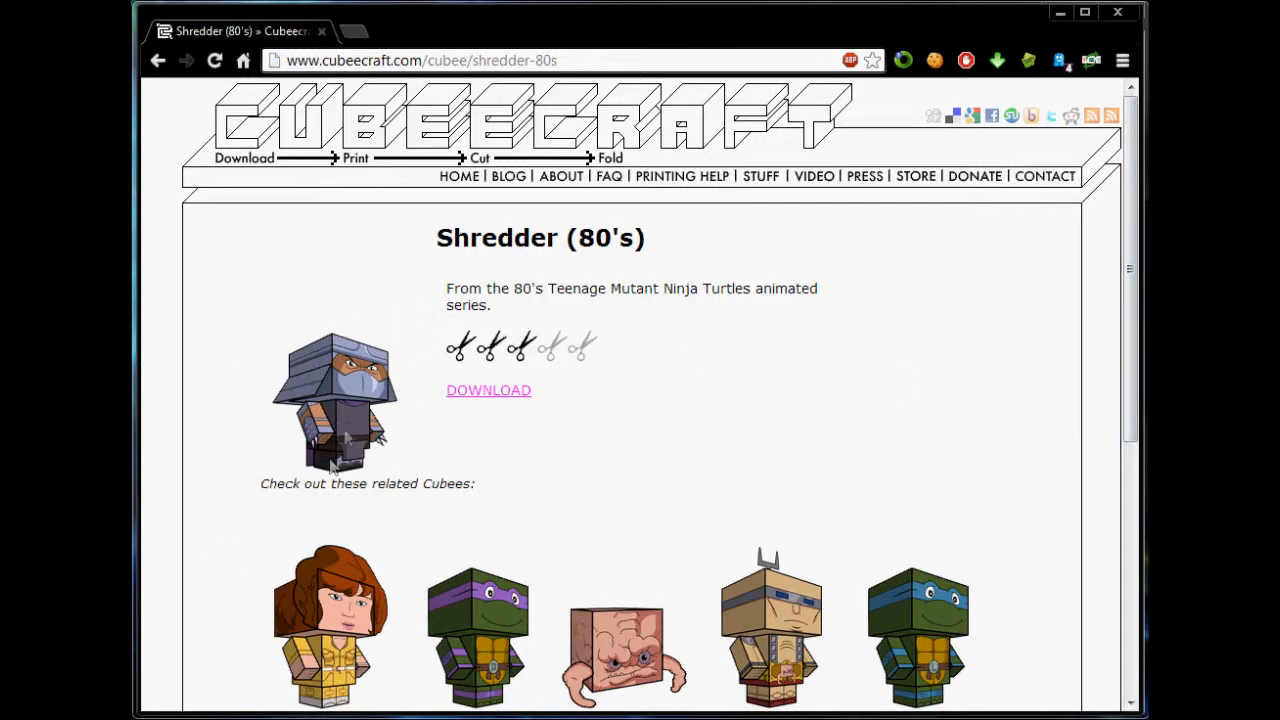
pyautogui.moveTo(408, 378)
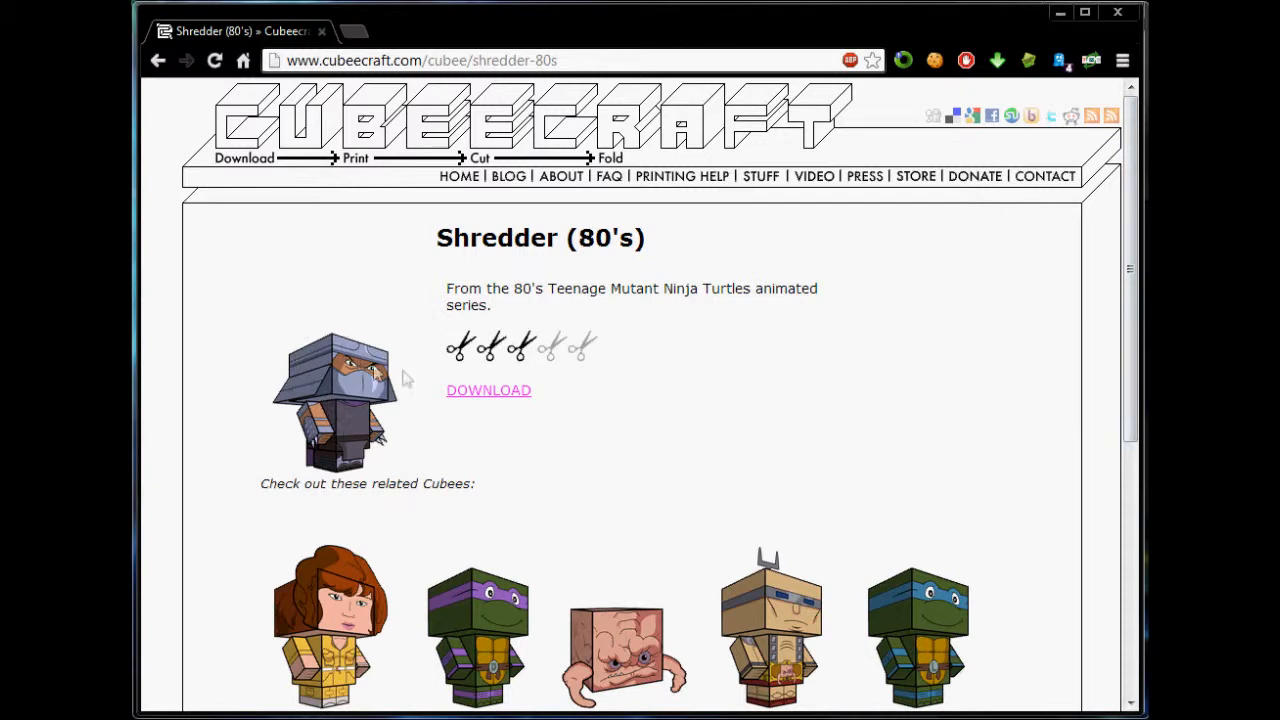
pyautogui.moveTo(297, 380)
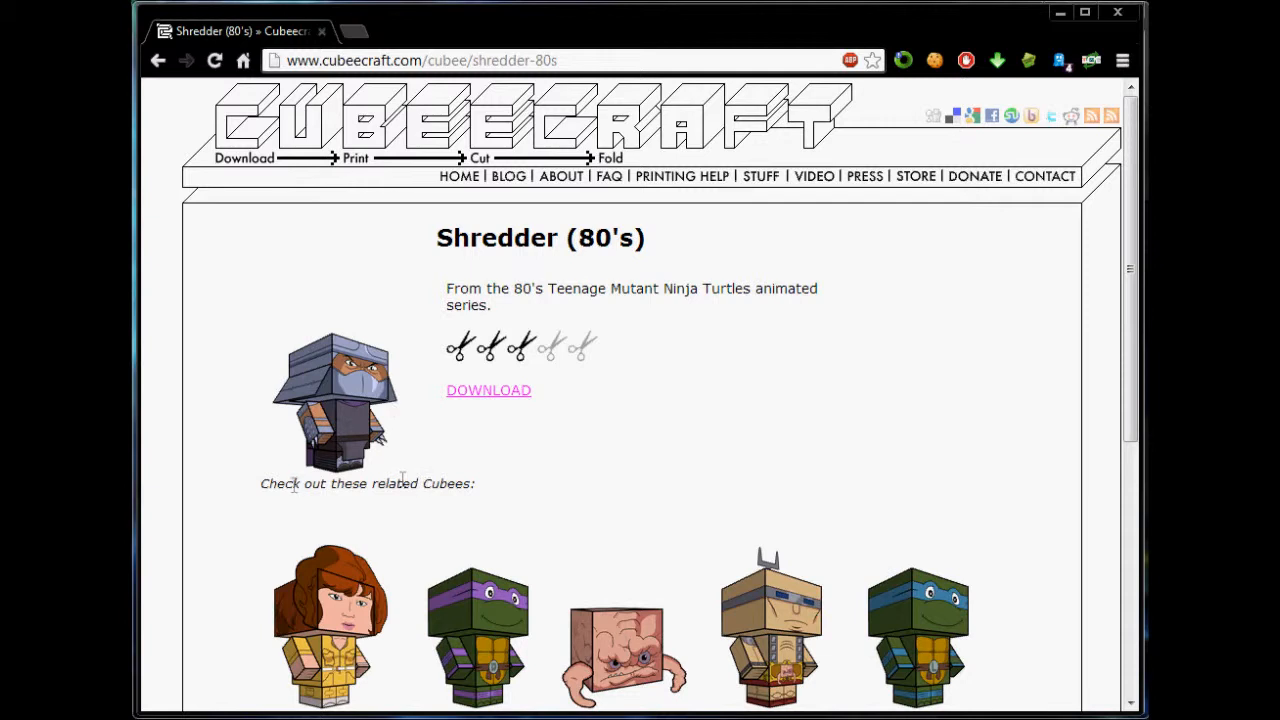
pyautogui.moveTo(1093, 40)
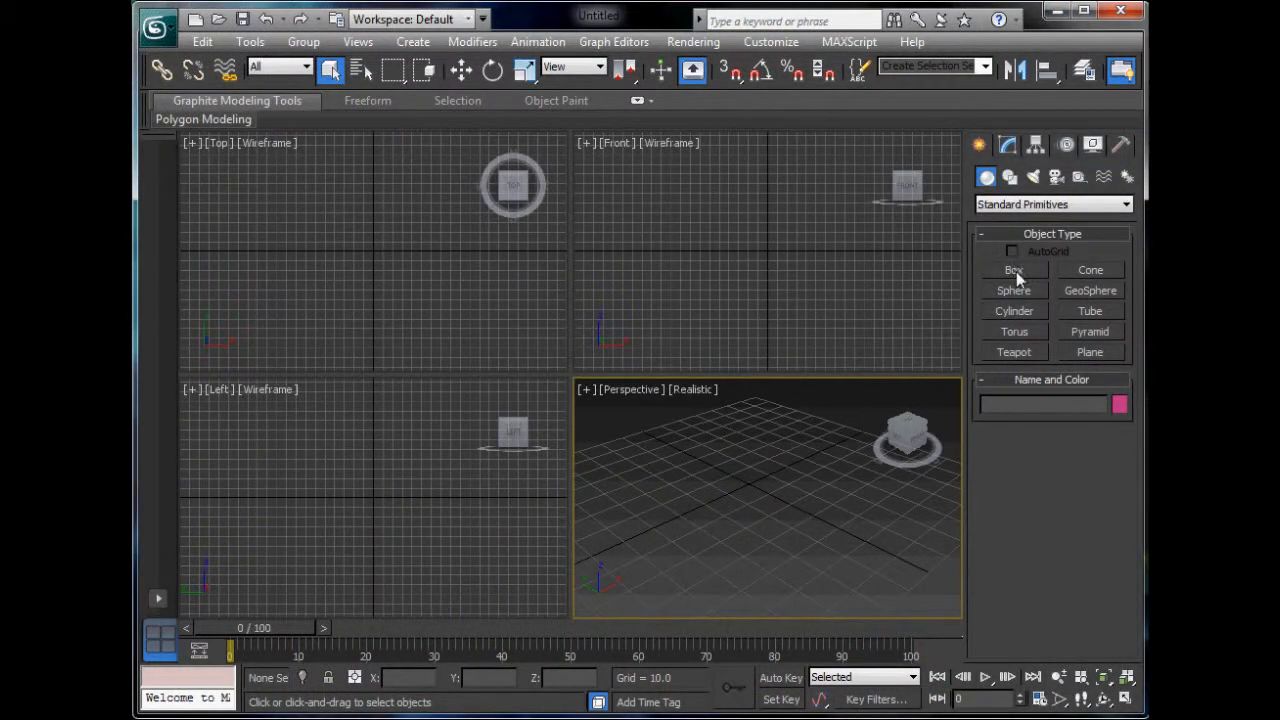
# Create a 30×30×20 box named Head, raised to Z = 20
pyautogui.click(1013, 270)
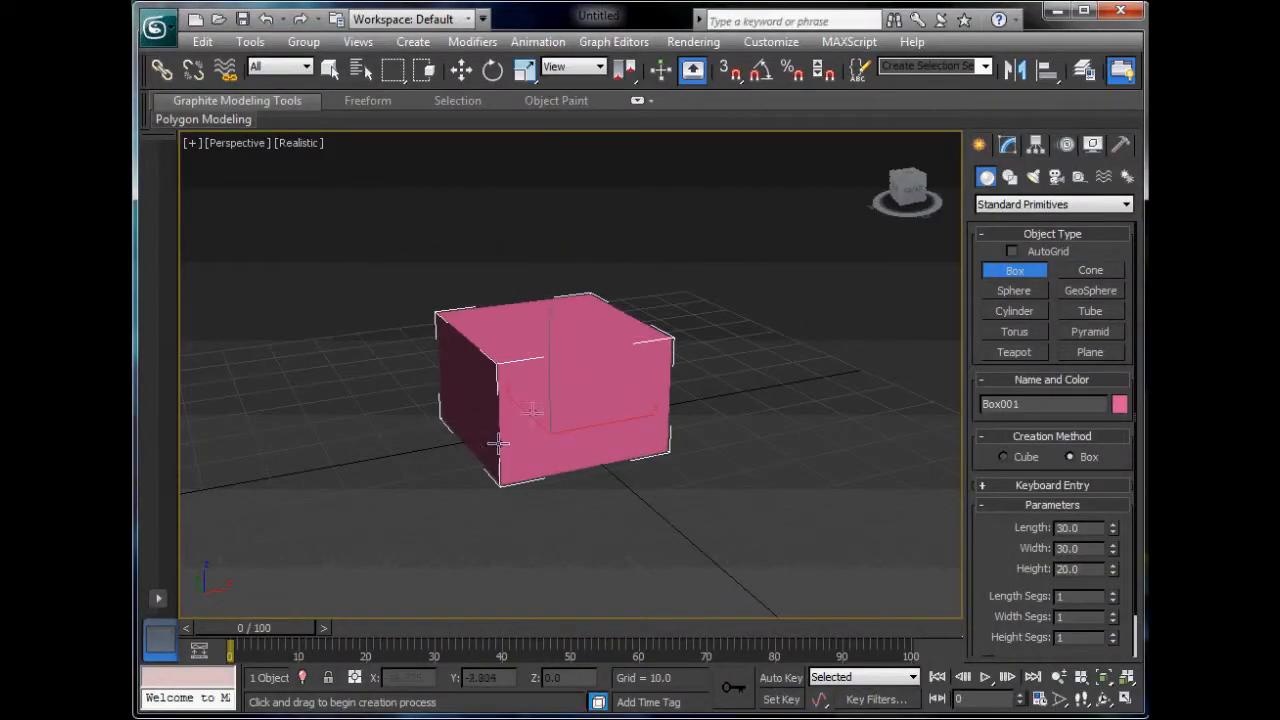
pyautogui.click(1007, 145)
pyautogui.write('Head')
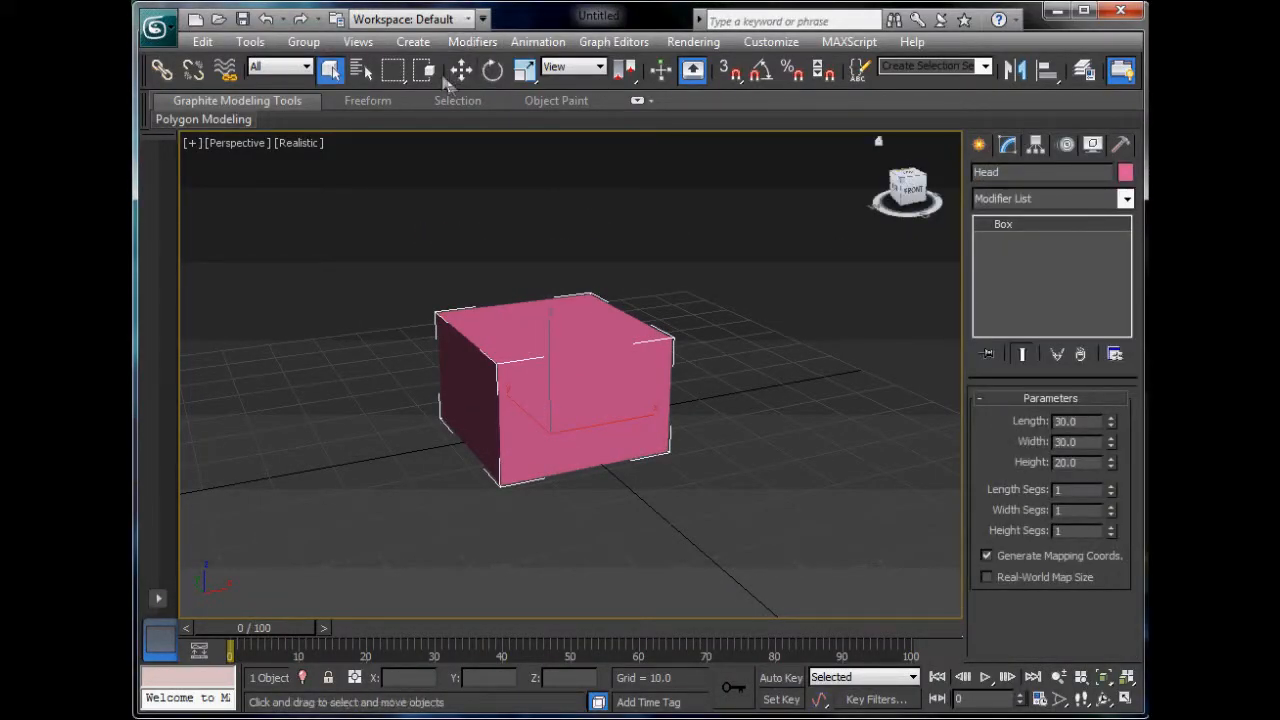
pyautogui.click(461, 70)
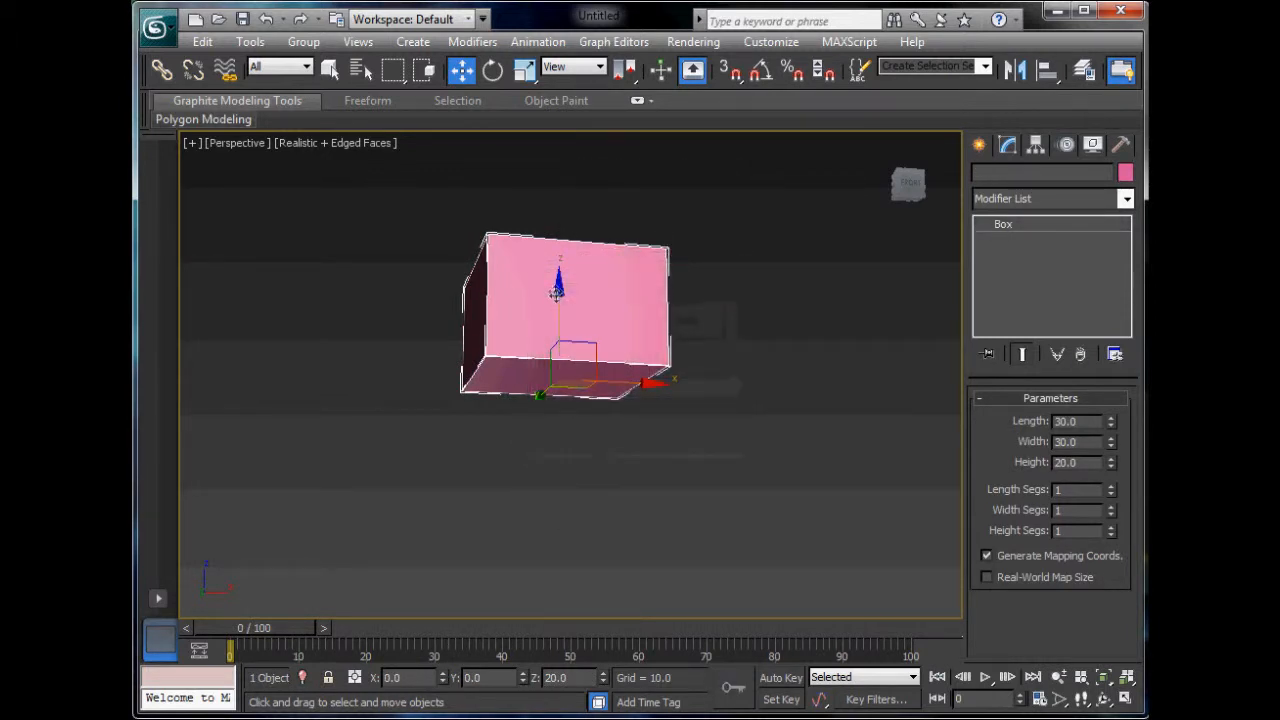
# Clone the head downward as a 20×20×25 body box and start another copy
pyautogui.moveTo(558, 290); pyautogui.dragTo(558, 395)
pyautogui.write('30')
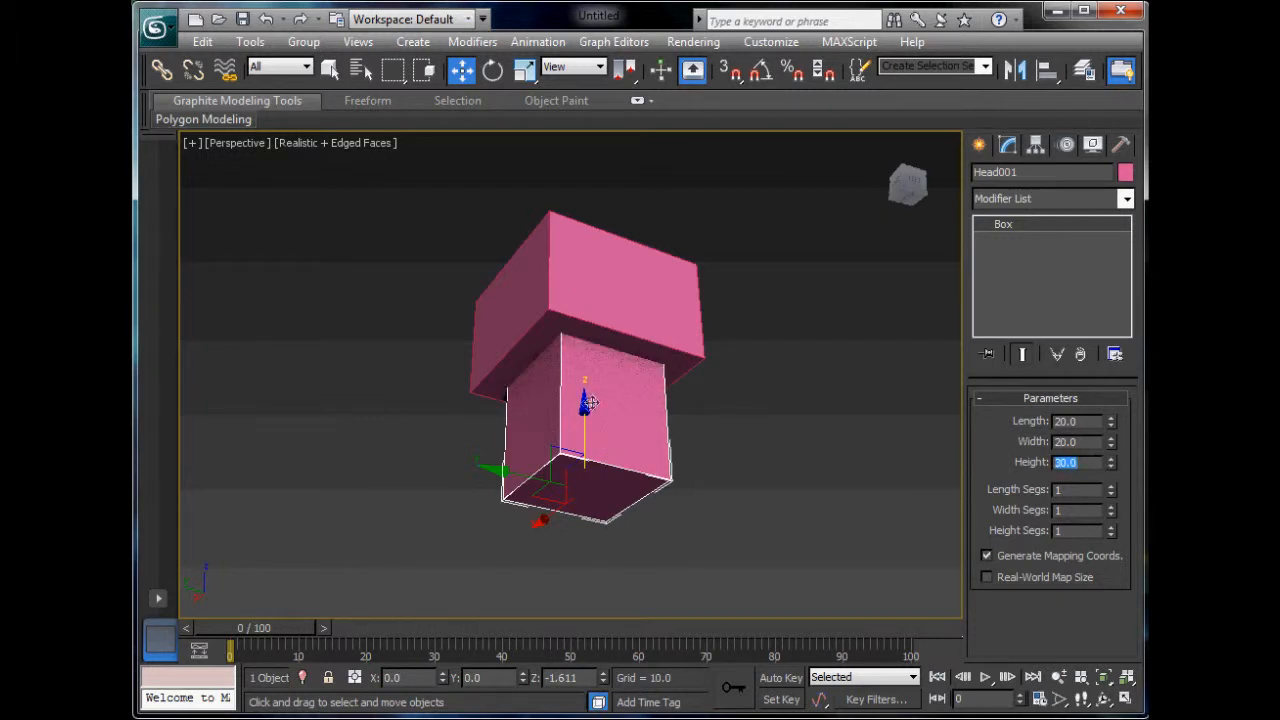
pyautogui.moveTo(585, 400); pyautogui.dragTo(585, 460)
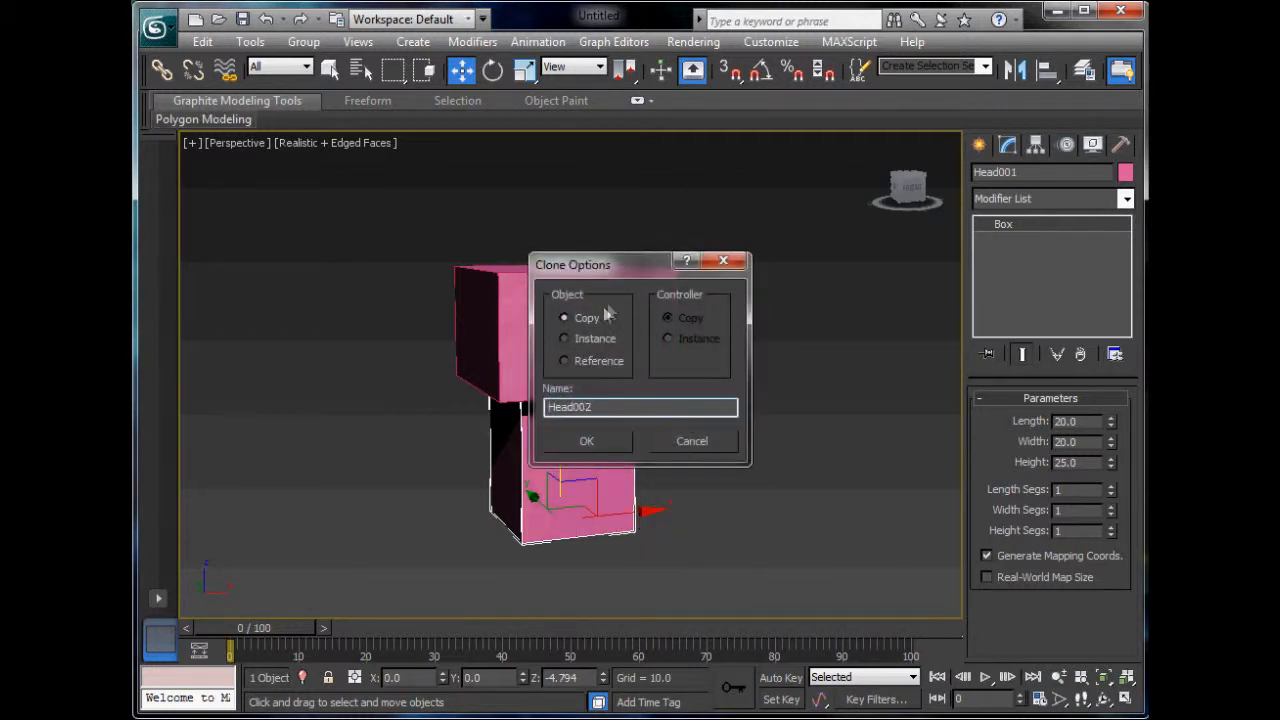
# Resize the new copy to an 8×8×15 arm, raise it to shoulder height and tilt it
pyautogui.click(587, 441)
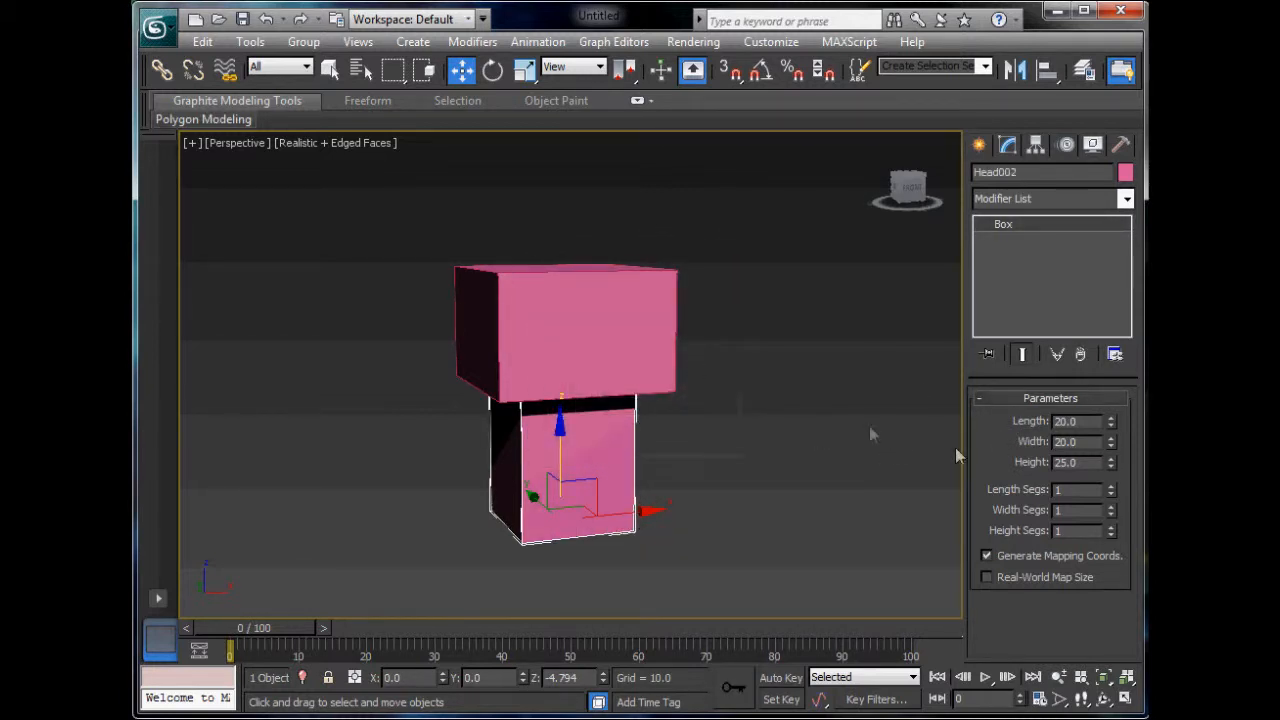
pyautogui.moveTo(902, 482)
pyautogui.write('5')
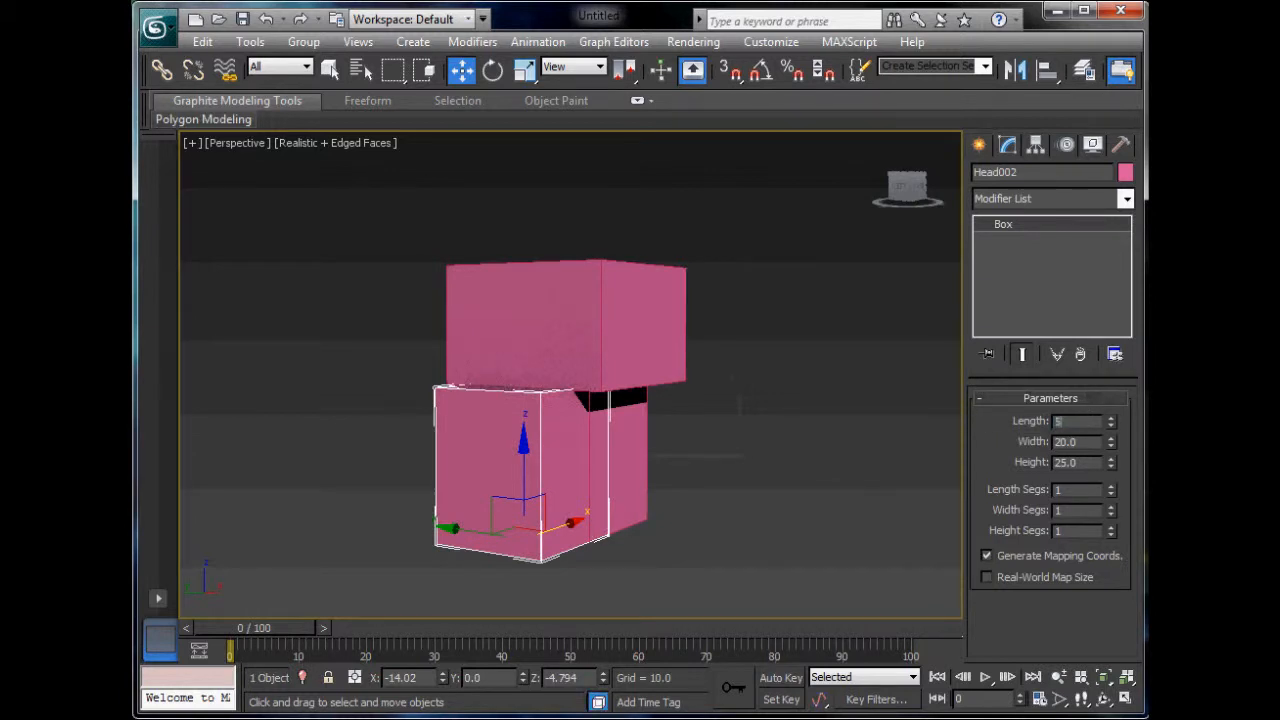
pyautogui.tripleClick(1077, 462)
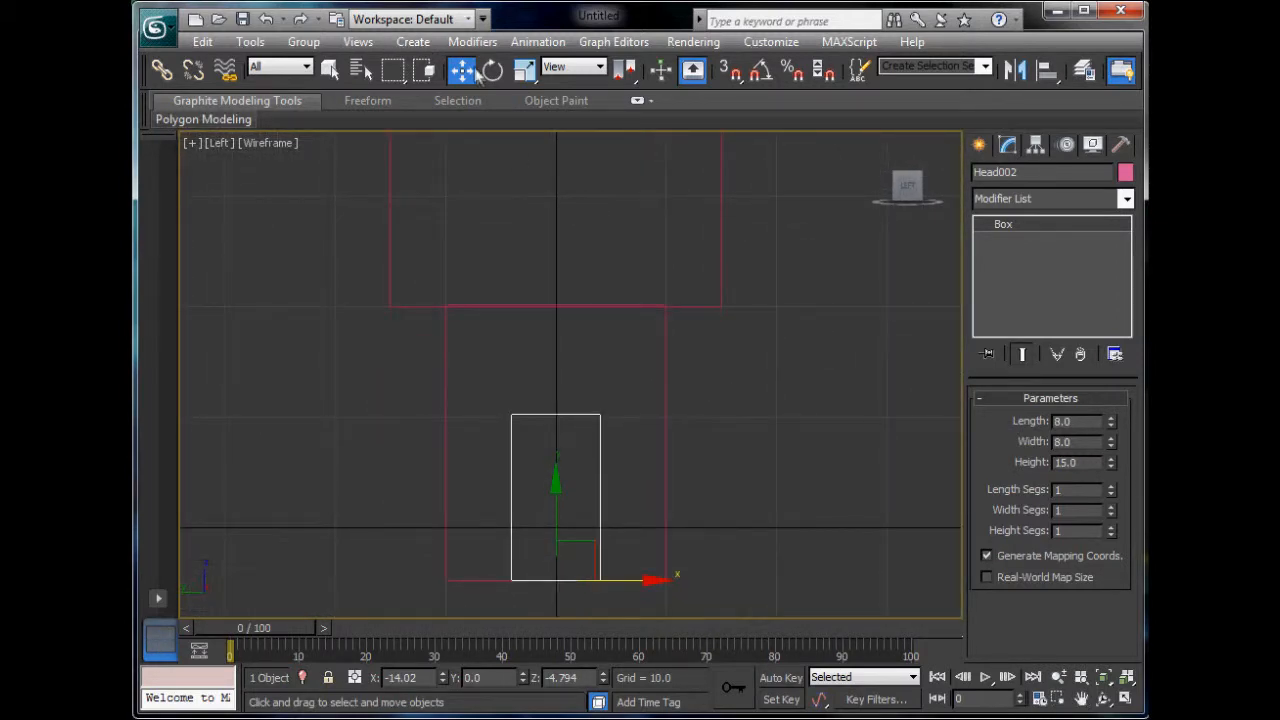
pyautogui.moveTo(555, 485); pyautogui.dragTo(555, 293)
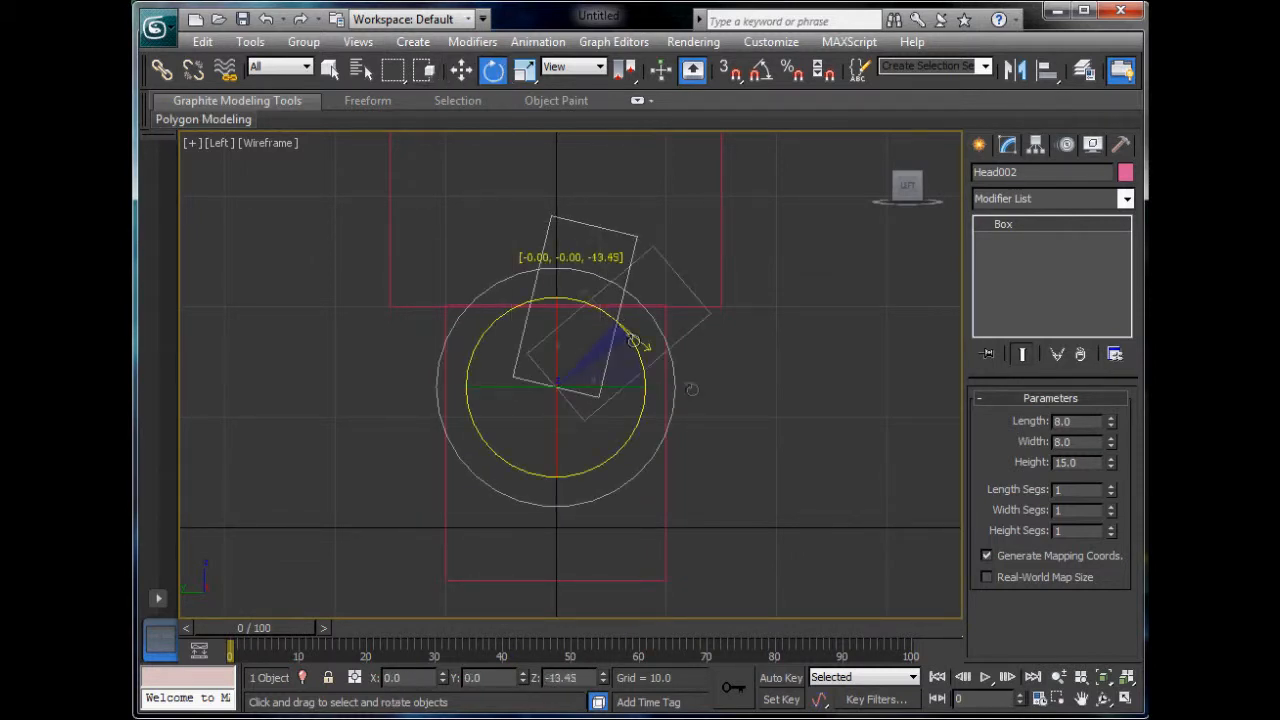
pyautogui.moveTo(635, 345); pyautogui.dragTo(780, 535)
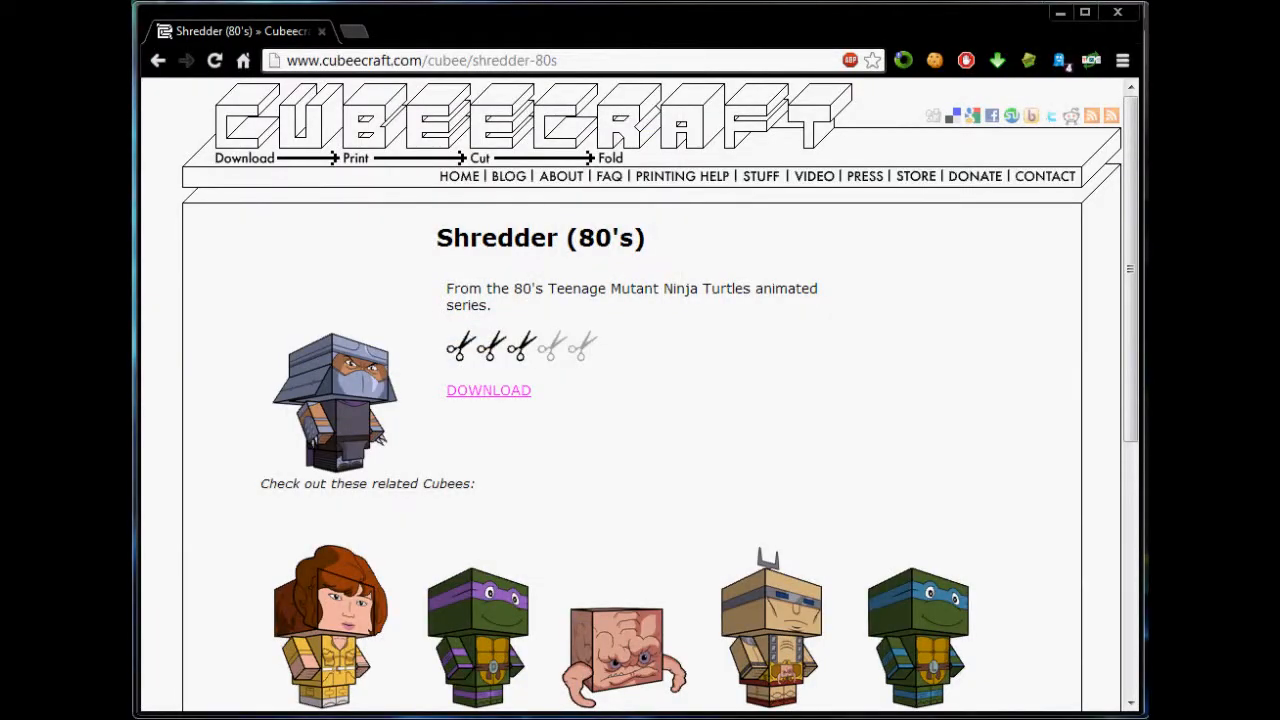
pyautogui.press('alt+tab')
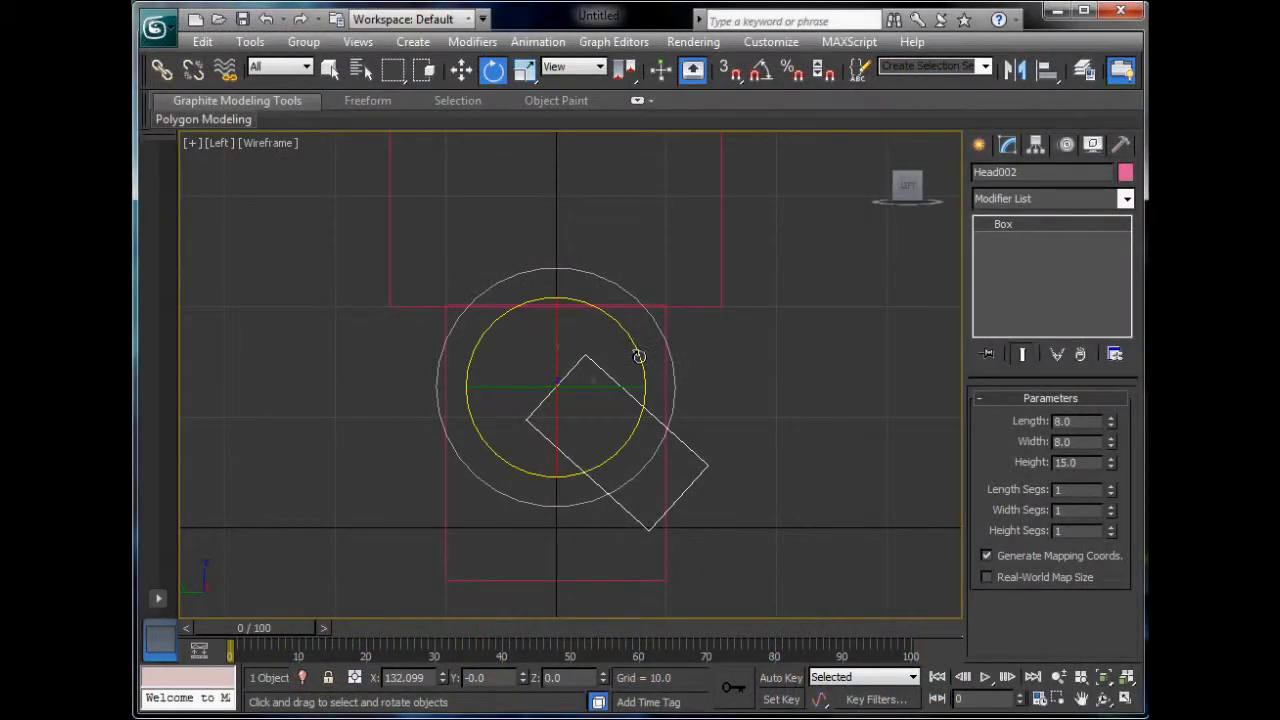
# Tilt the arm further from the body and switch the Perspective view to Shaded
pyautogui.moveTo(640, 357); pyautogui.dragTo(757, 425)
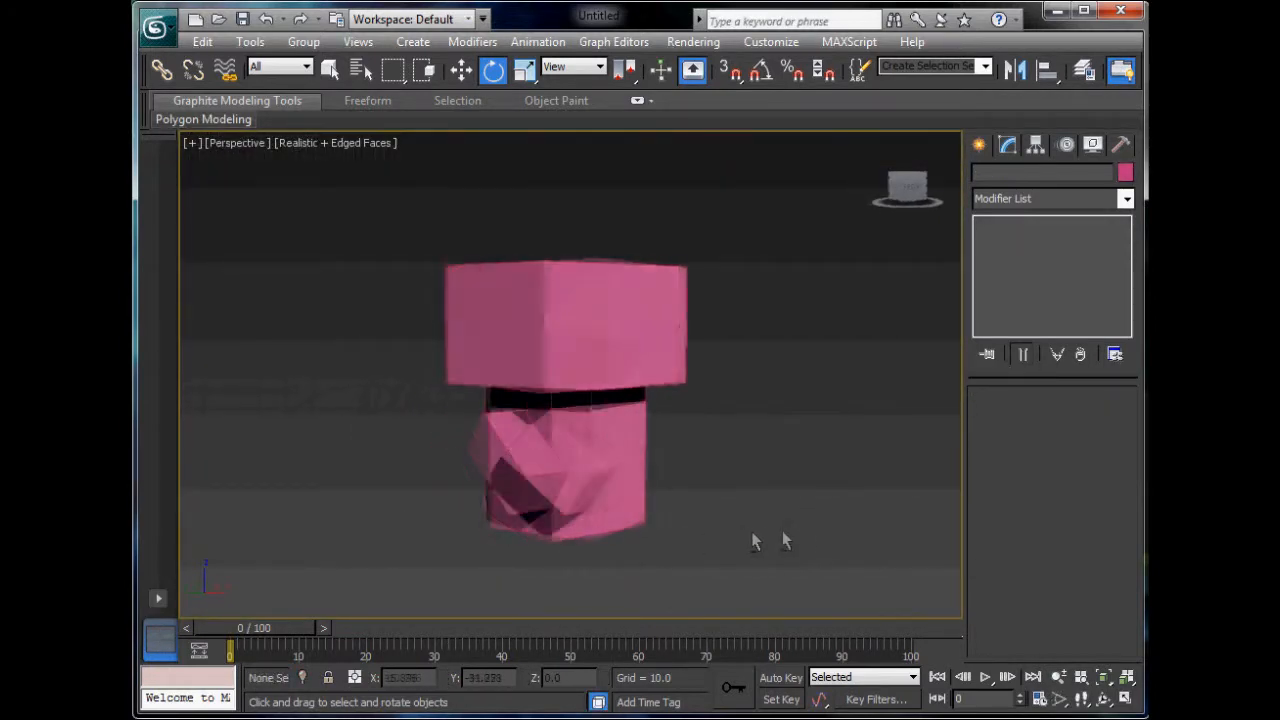
pyautogui.moveTo(755, 540); pyautogui.dragTo(675, 395)
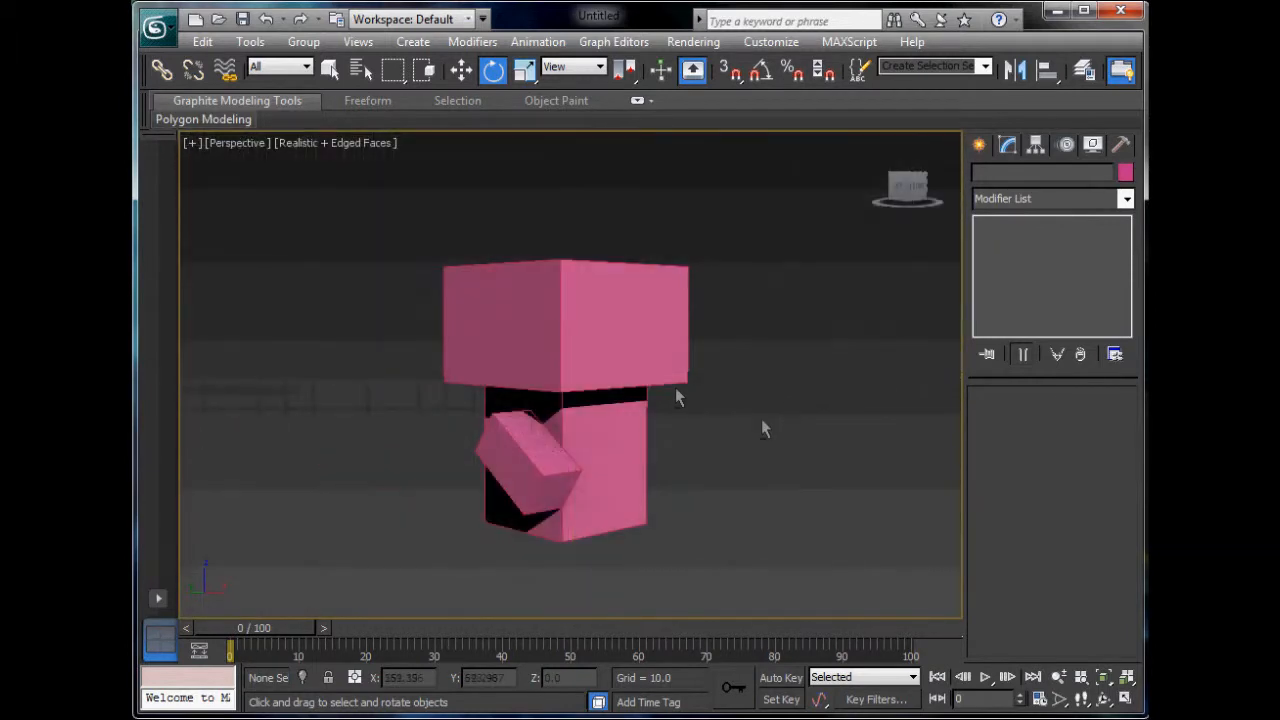
pyautogui.click(335, 142)
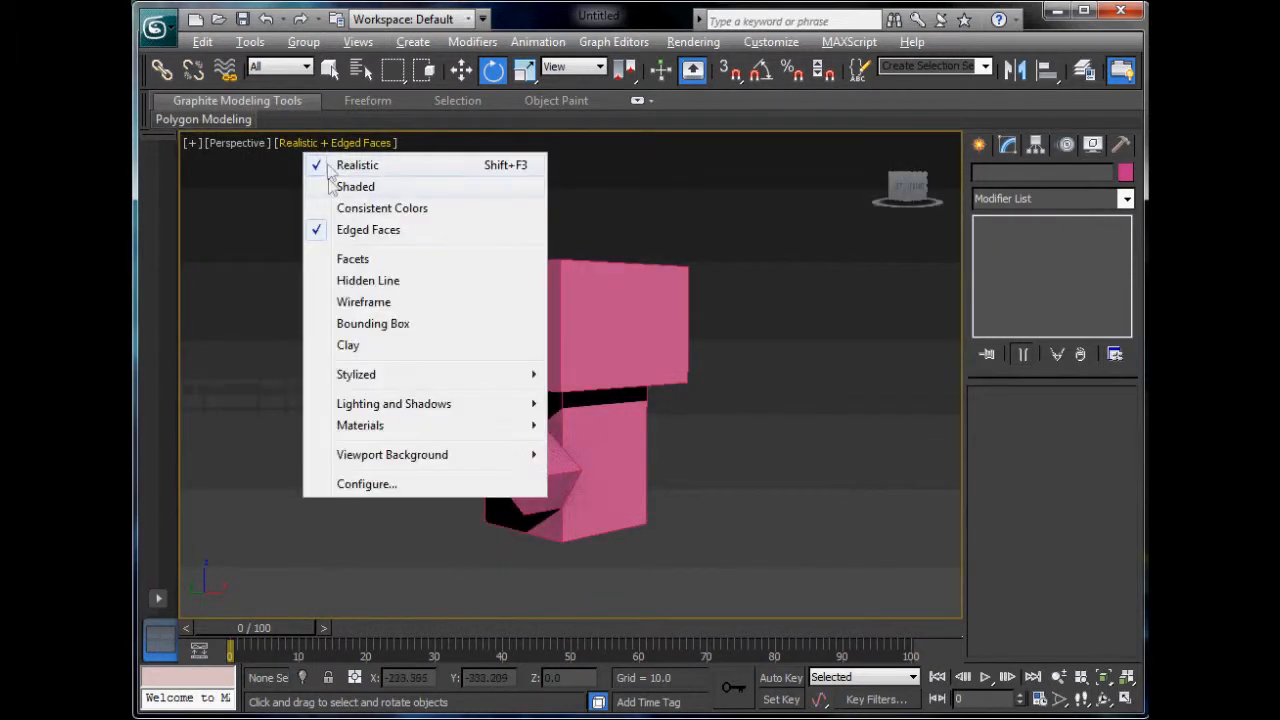
pyautogui.click(355, 186)
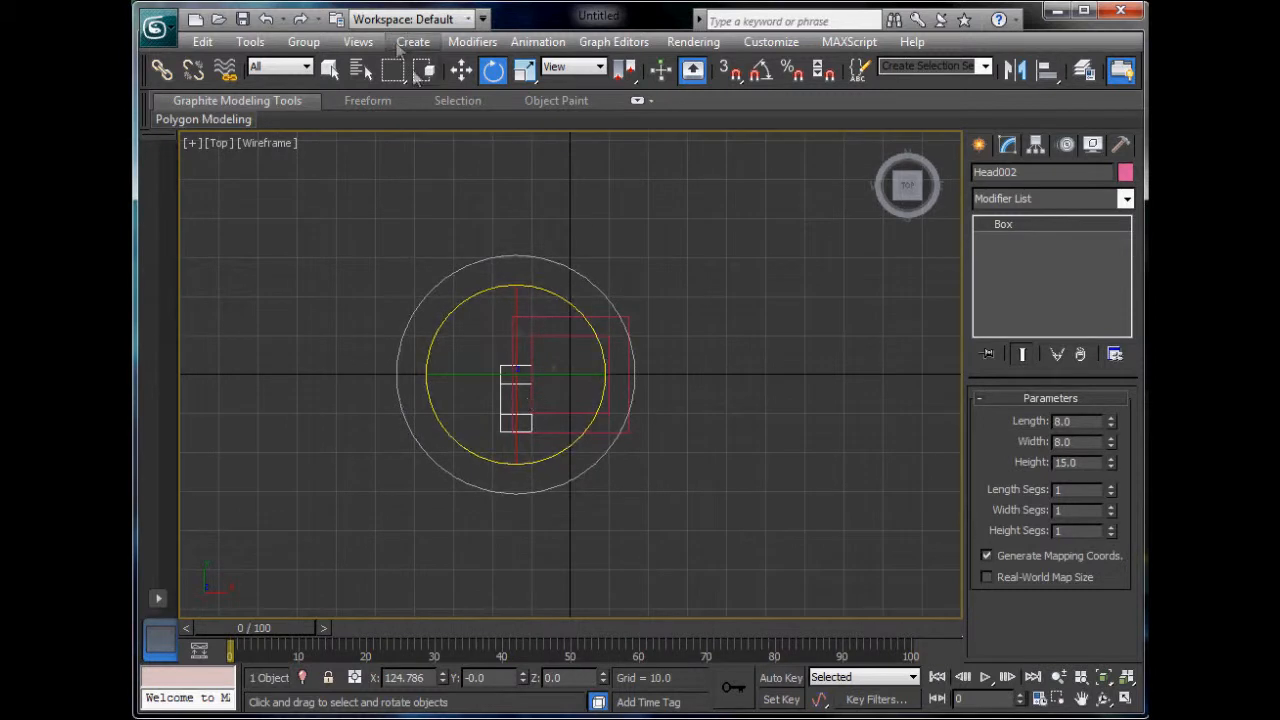
# Clone the arm as Head003 and place it at X = 13, opposite the first arm
pyautogui.click(461, 70)
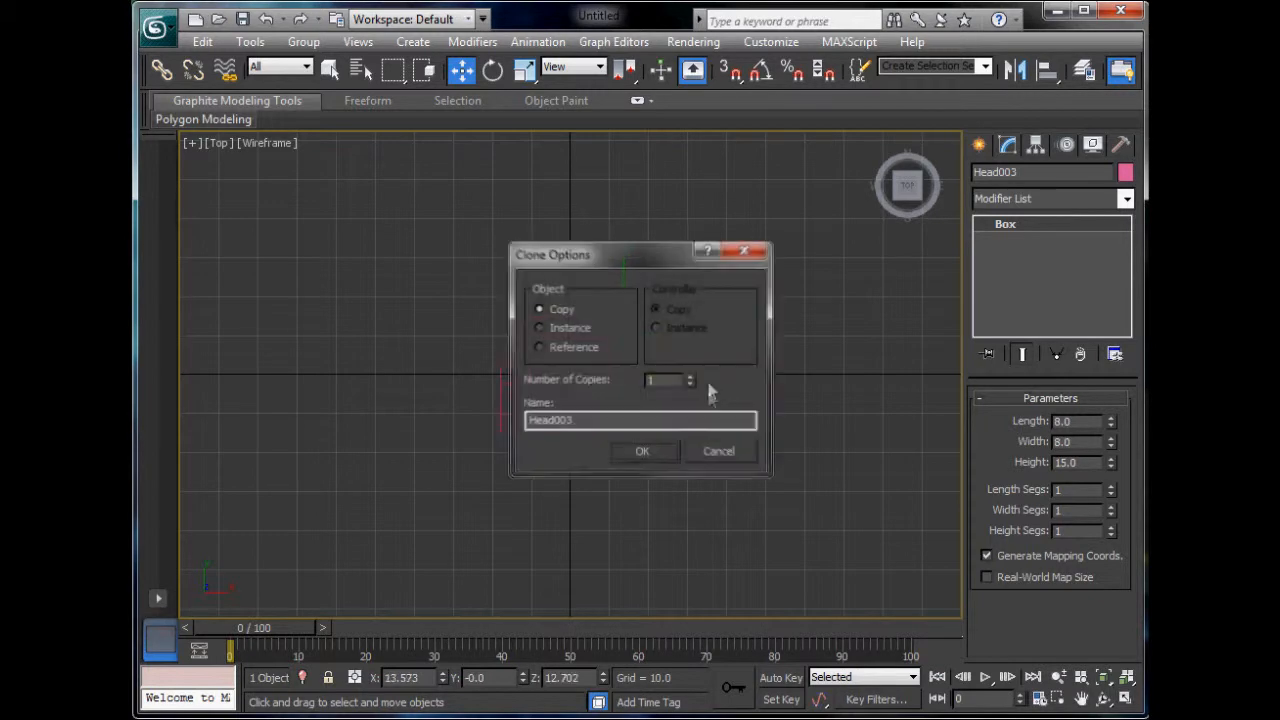
pyautogui.click(642, 451)
pyautogui.write('13')
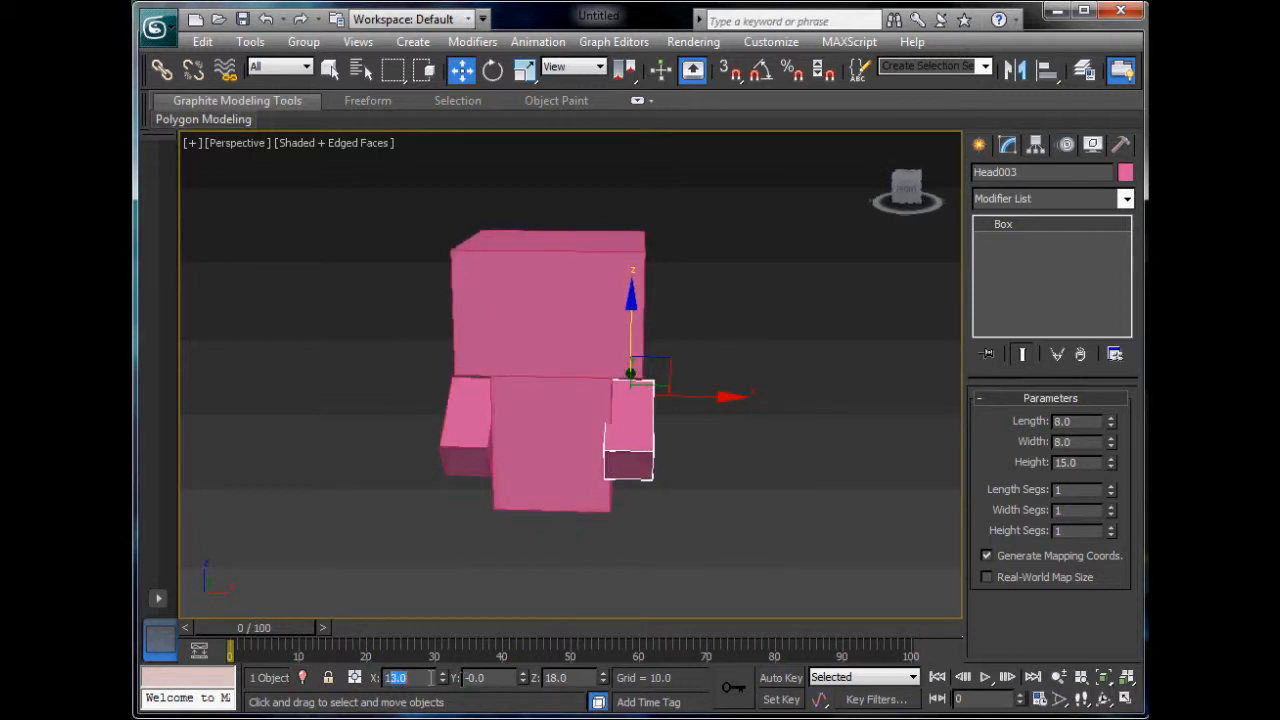
pyautogui.click(725, 516)
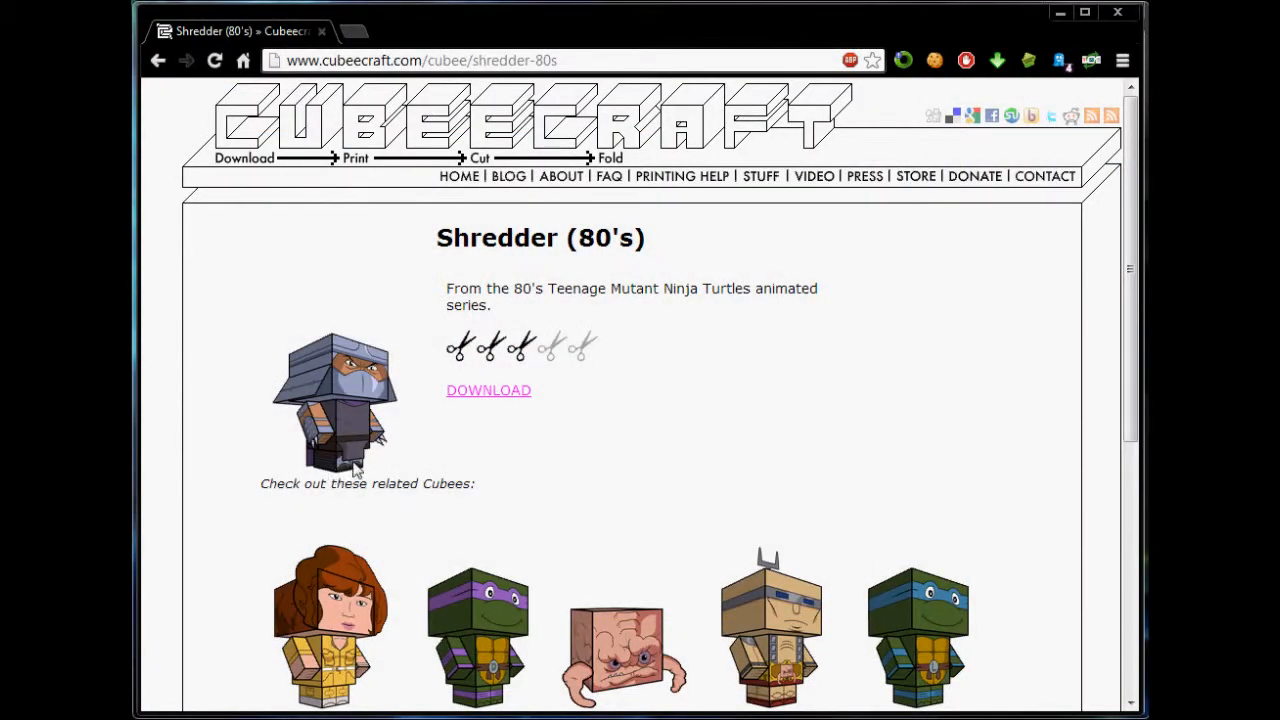
pyautogui.scroll(-3)
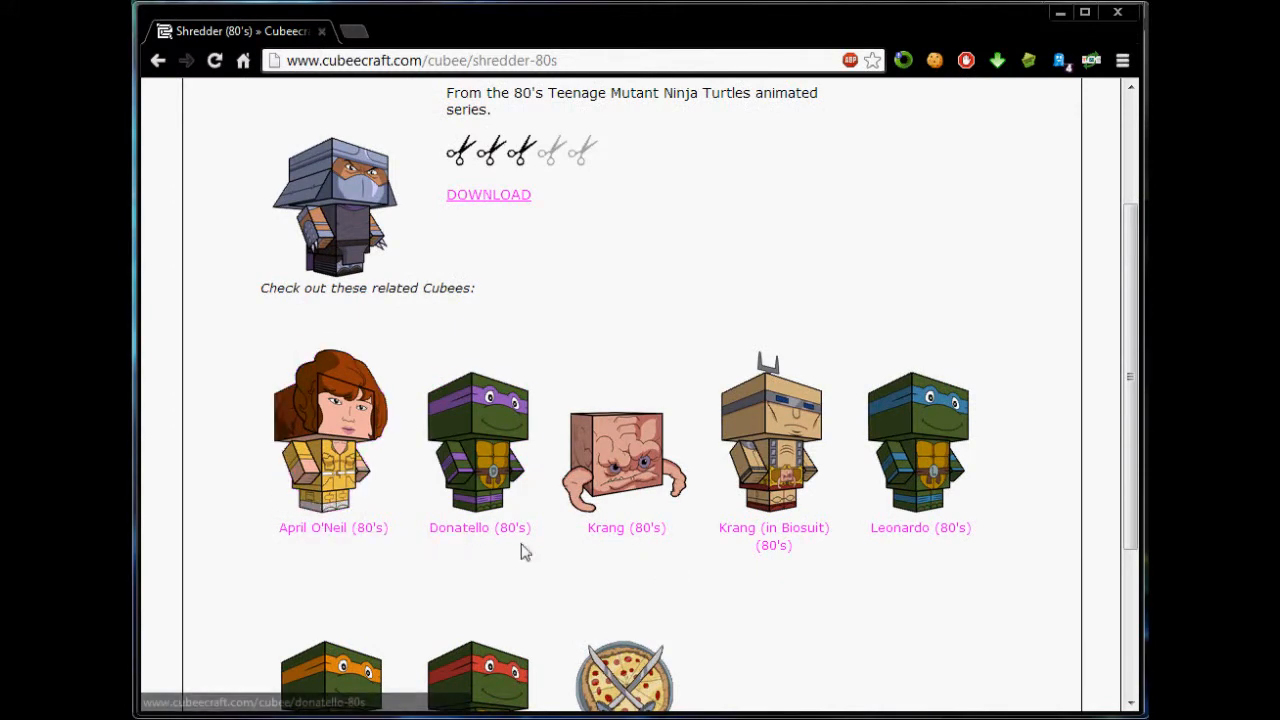
pyautogui.scroll(-3)
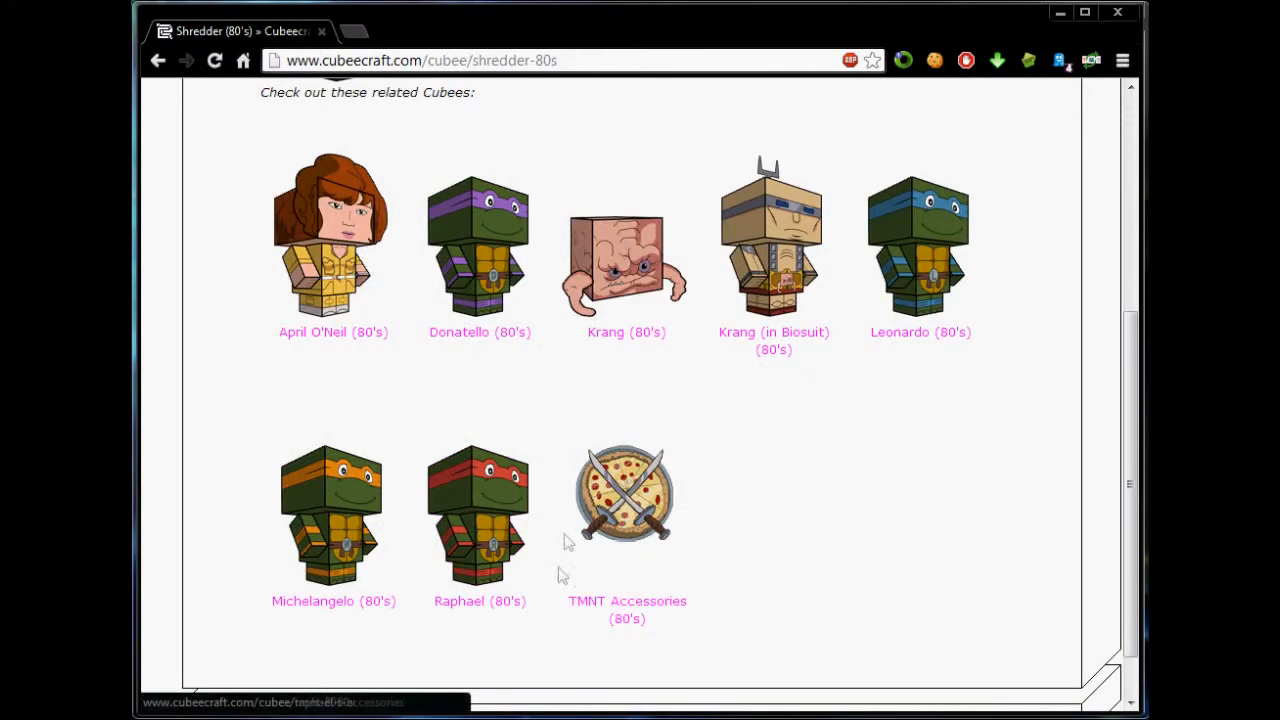
pyautogui.scroll(3)
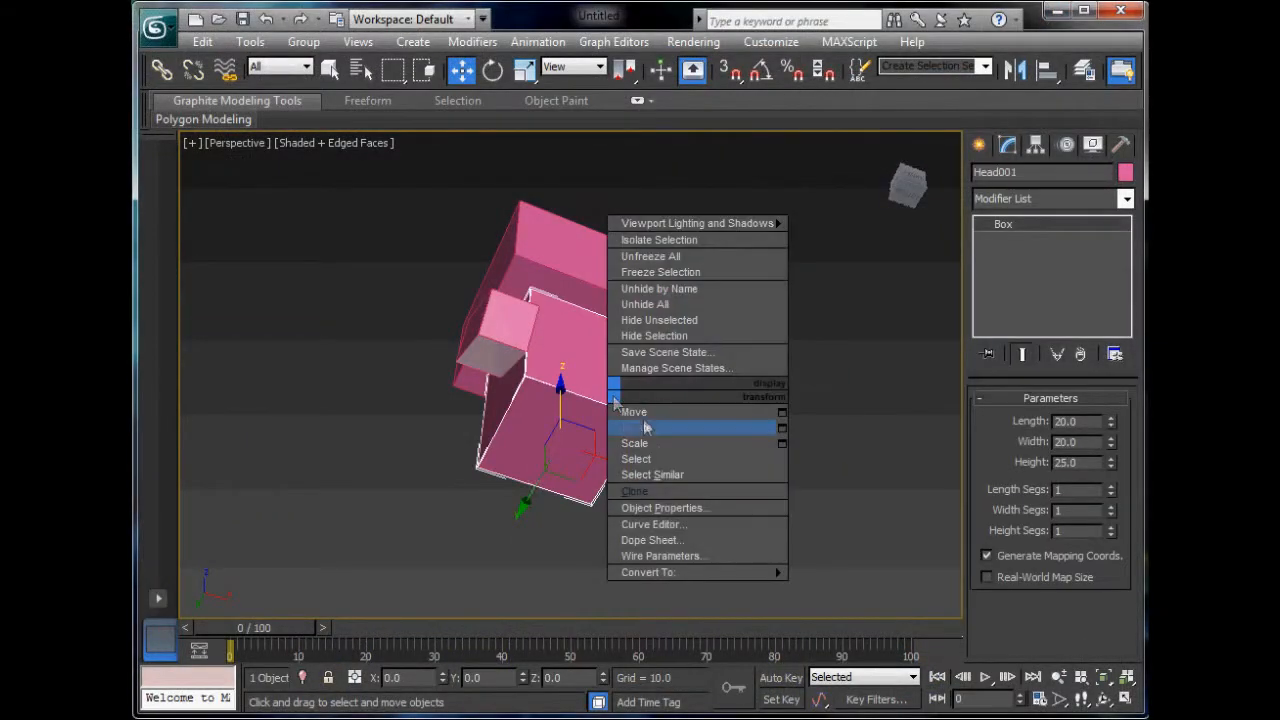
# Copy the body as Head004, 20×20×10, and place it at Z = -10 as legs
pyautogui.click(634, 491)
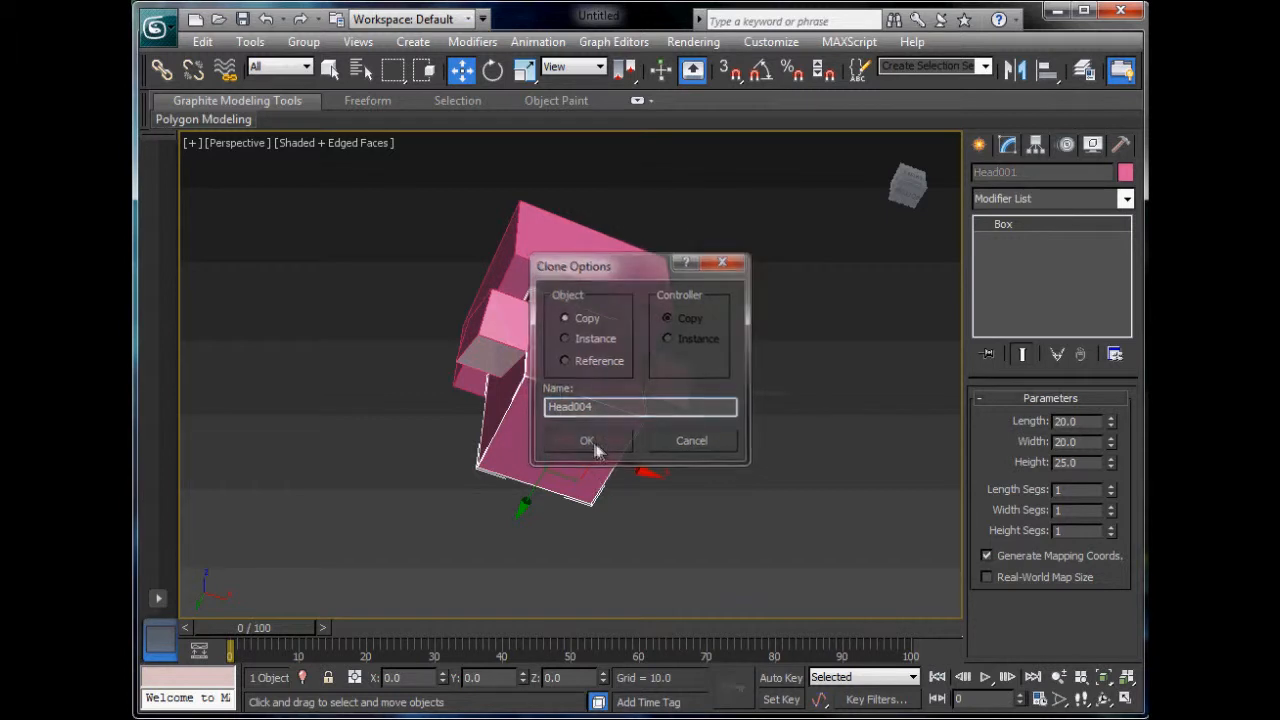
pyautogui.click(587, 441)
pyautogui.write('-10')
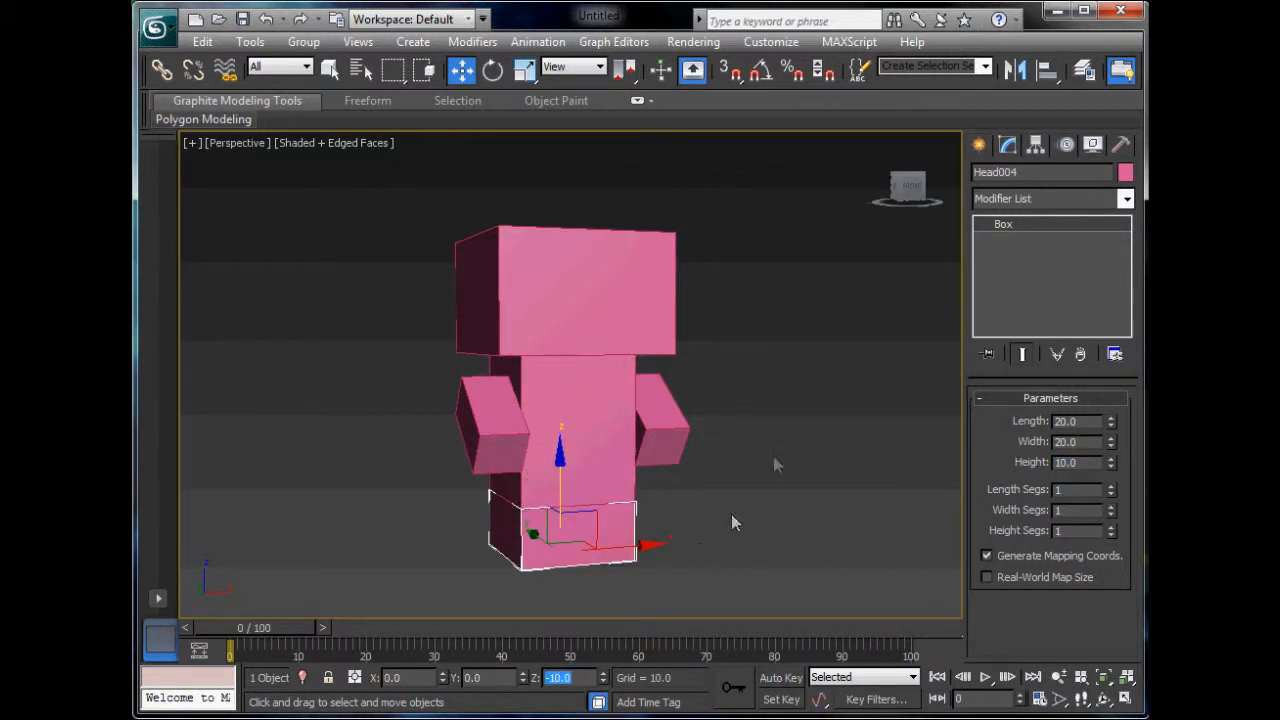
pyautogui.tripleClick(1075, 421)
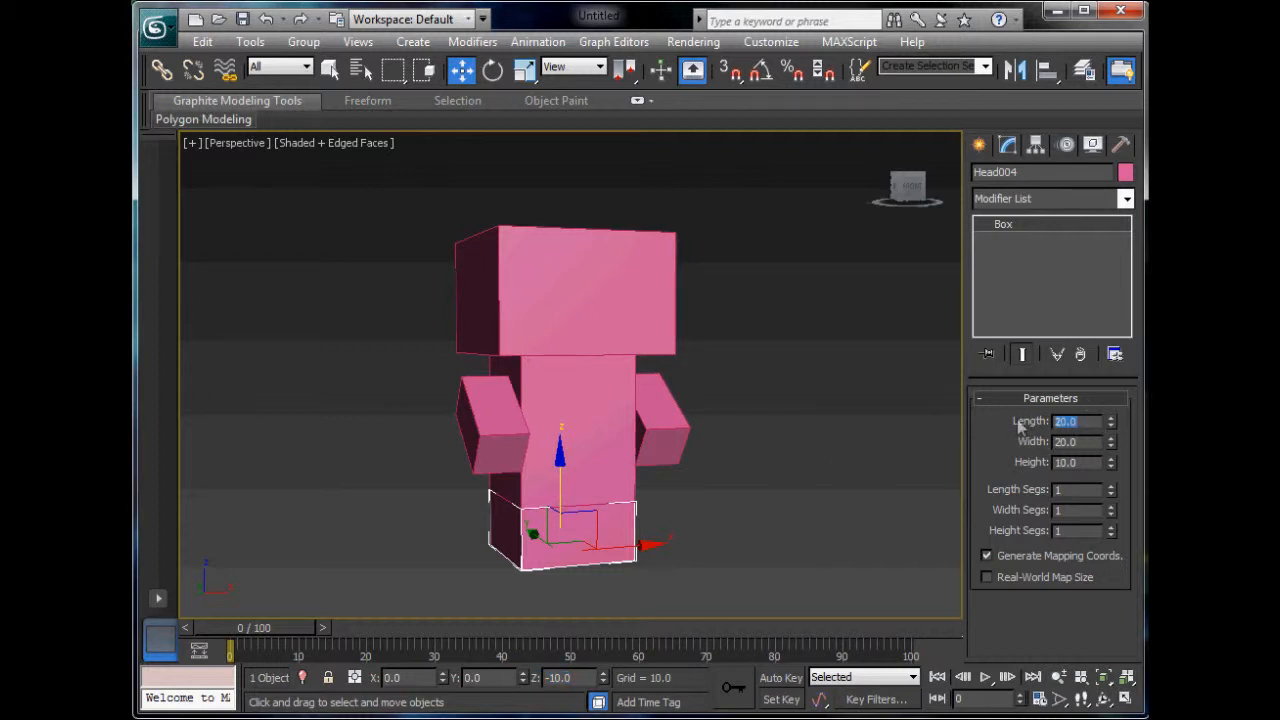
pyautogui.click(710, 578)
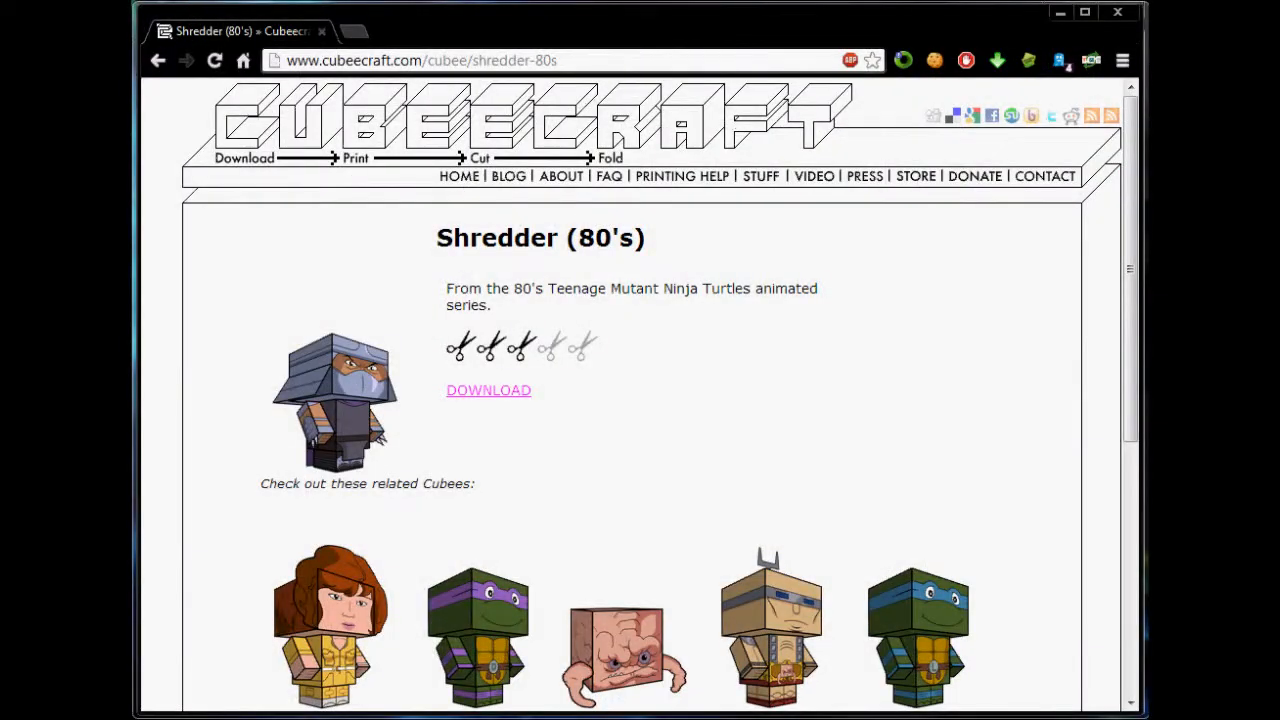
pyautogui.scroll(-3)
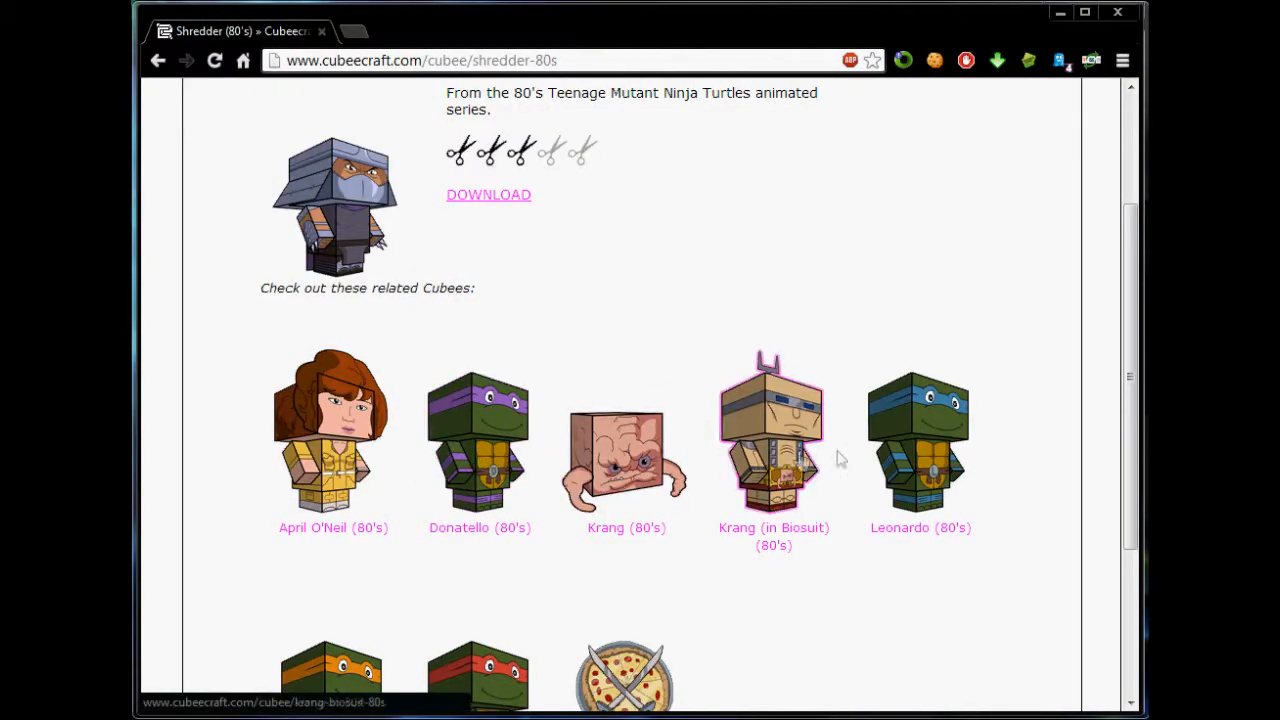
pyautogui.scroll(-3)
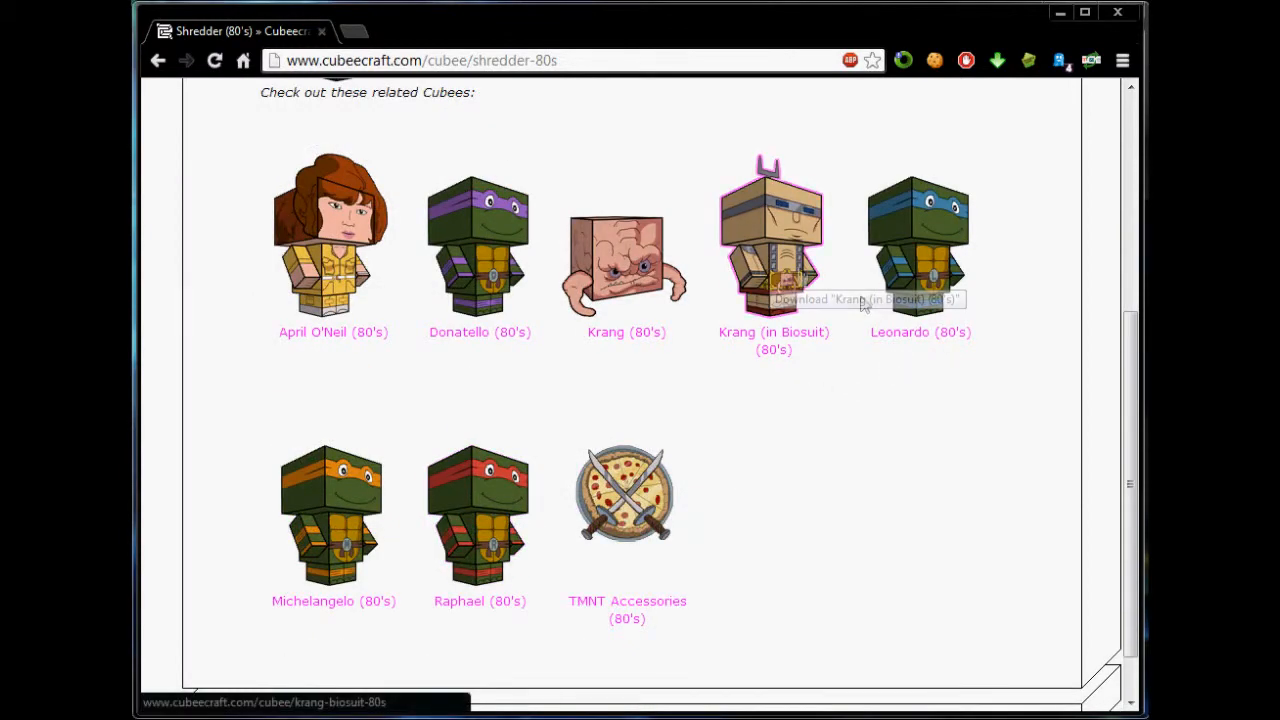
pyautogui.moveTo(793, 430)
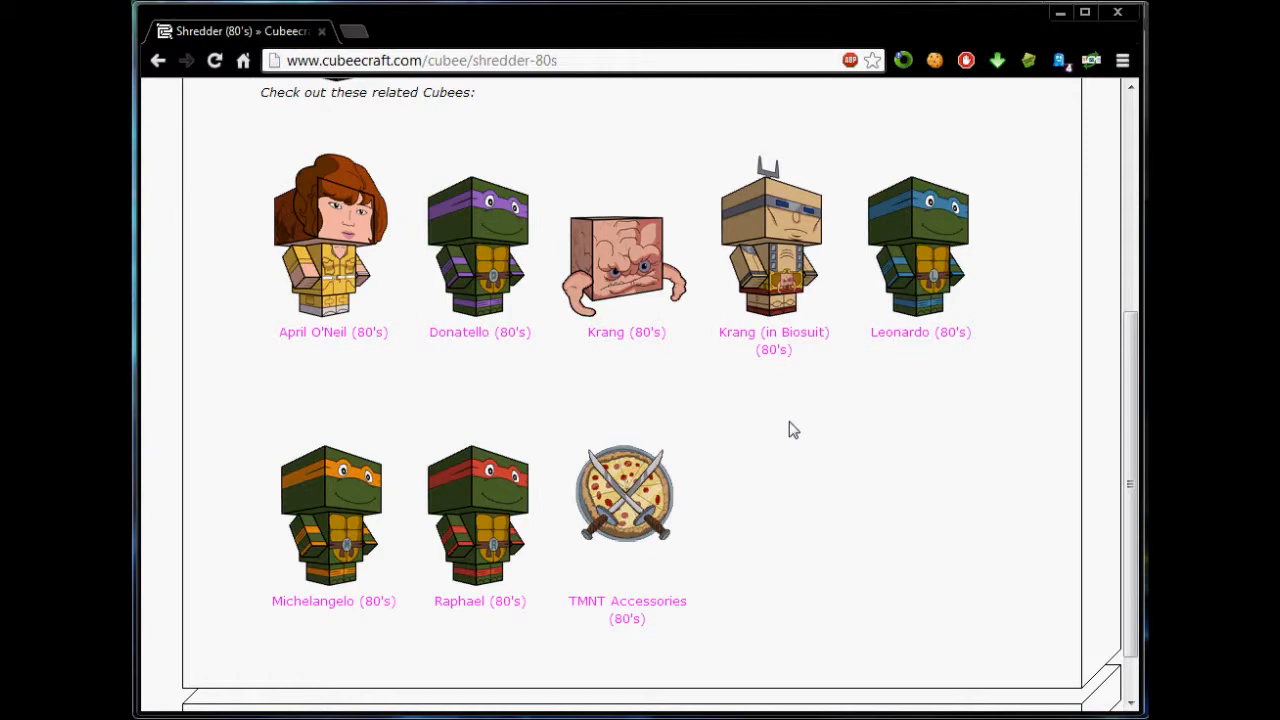
pyautogui.scroll(3)
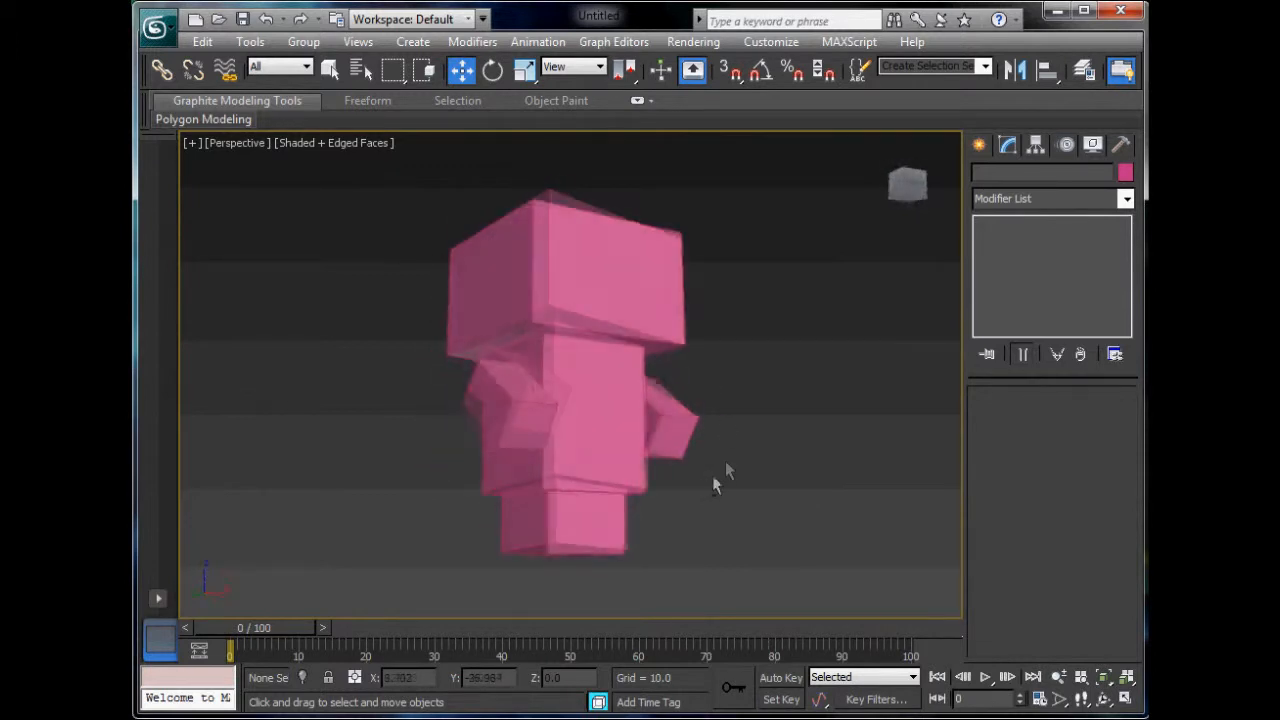
# Inspect the figure, then save the scene as Template in the Box Art folder
pyautogui.moveTo(728, 470); pyautogui.dragTo(700, 455)
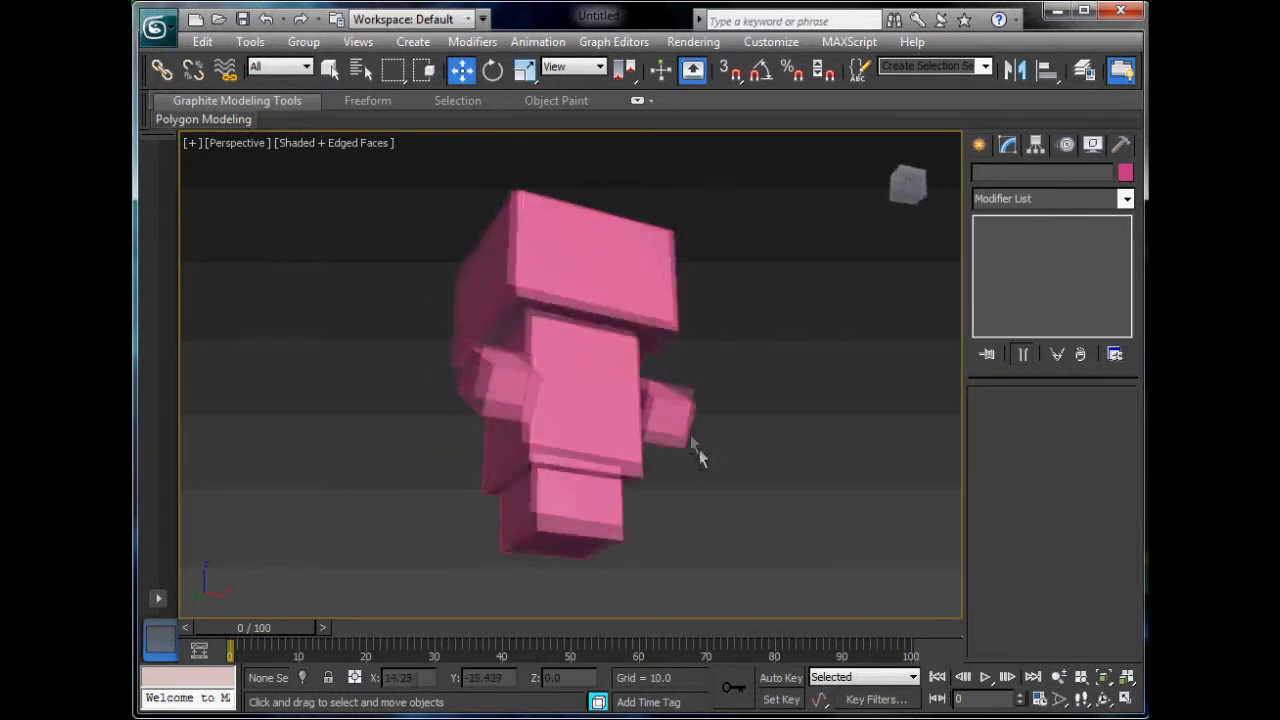
pyautogui.moveTo(700, 455); pyautogui.dragTo(680, 480)
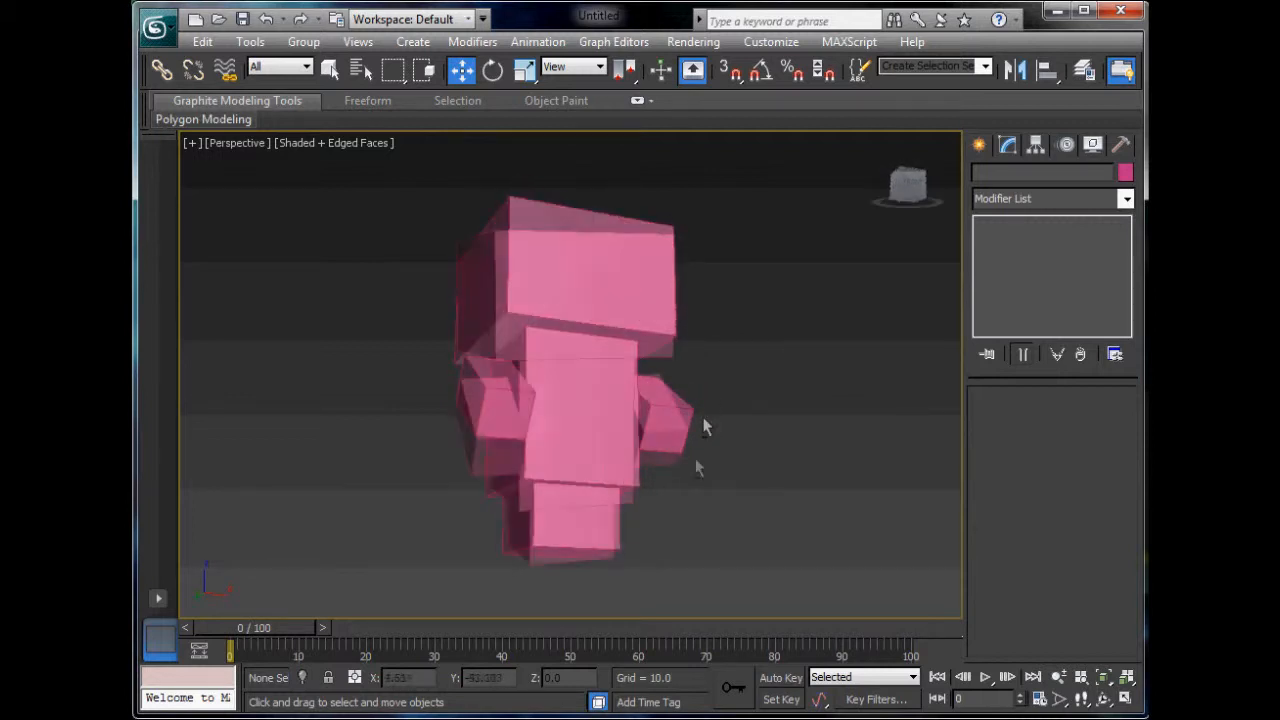
pyautogui.moveTo(705, 425); pyautogui.dragTo(685, 505)
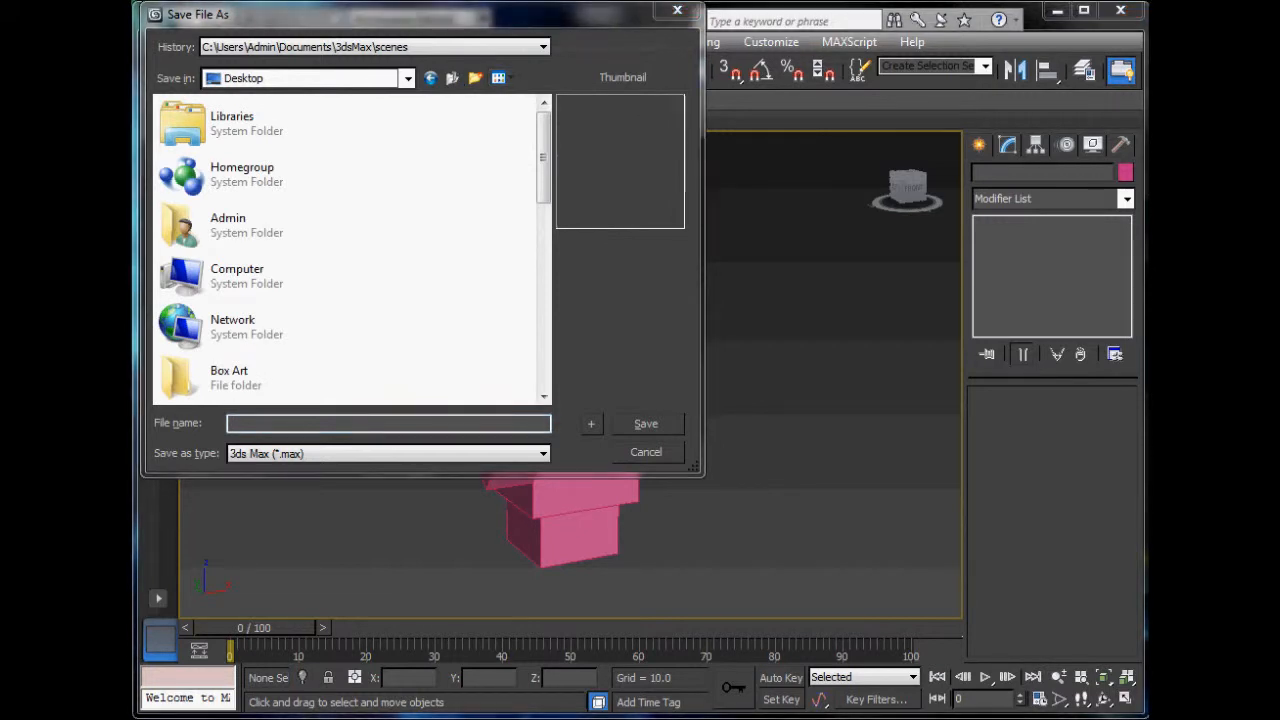
pyautogui.doubleClick(229, 377)
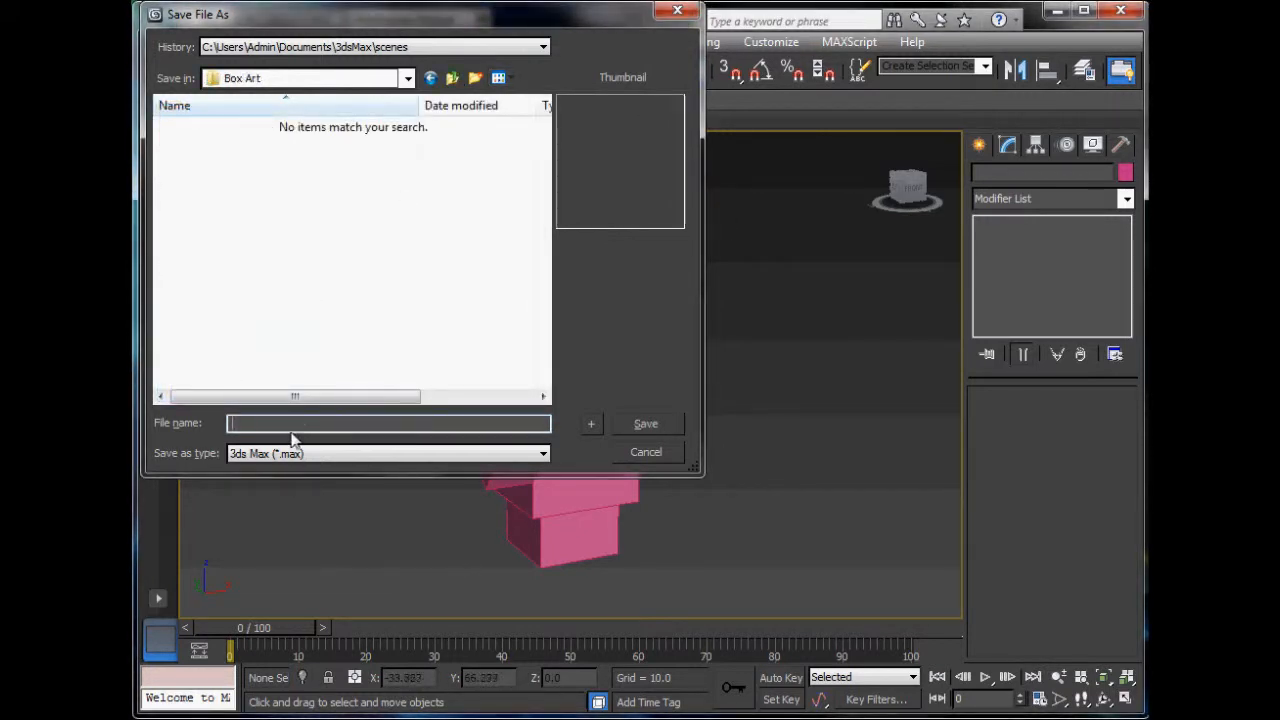
pyautogui.write('Tem')
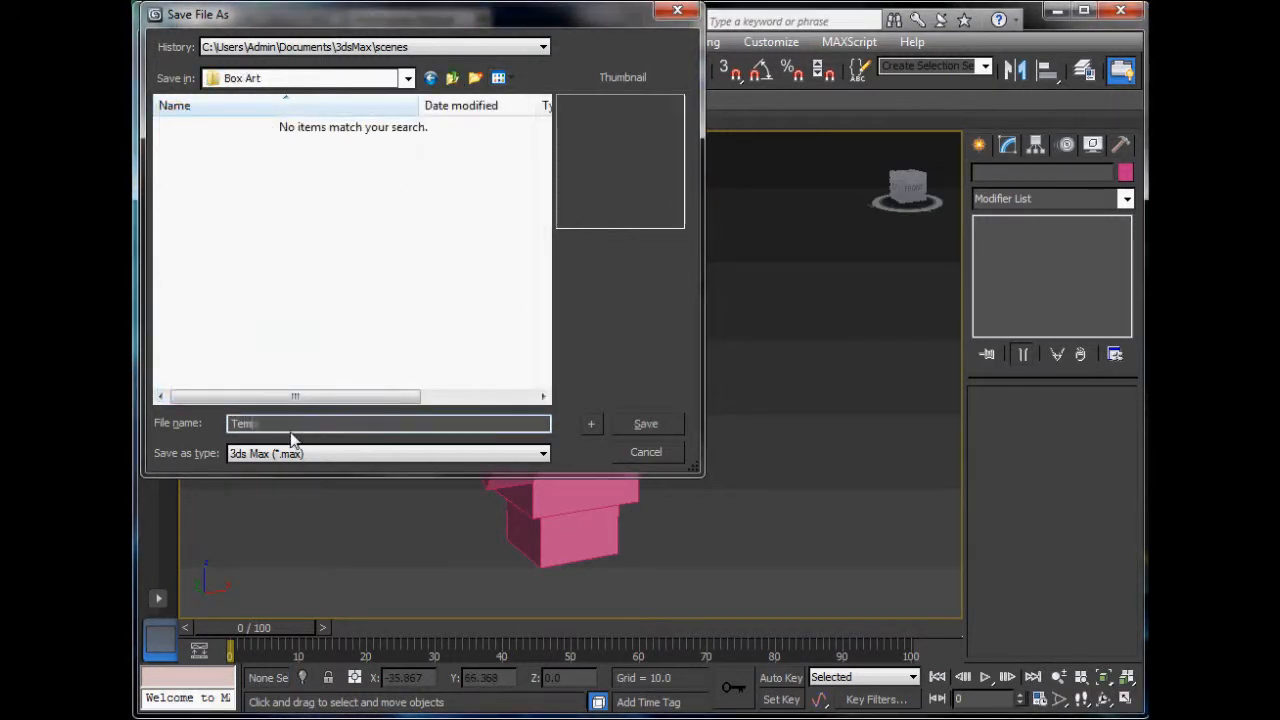
pyautogui.click(645, 452)
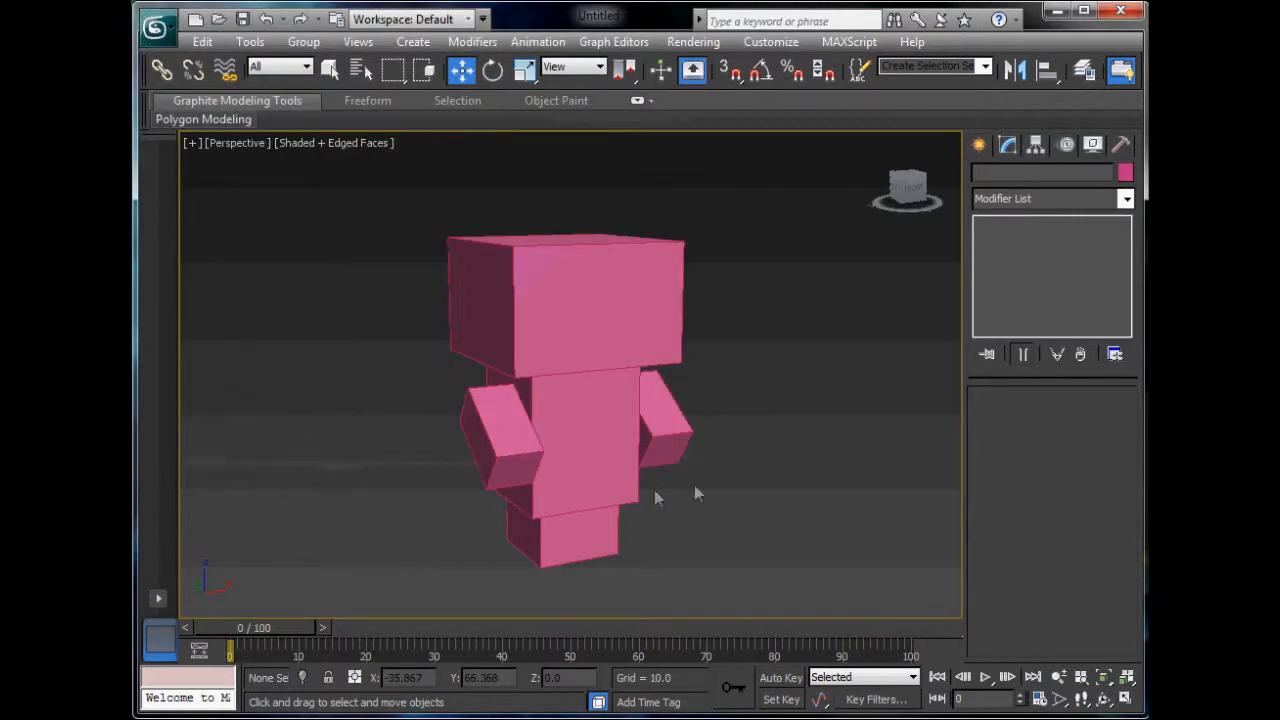
# Rename the figure's boxes Head, Arm and Leg, then deselect everything
pyautogui.click(560, 300)
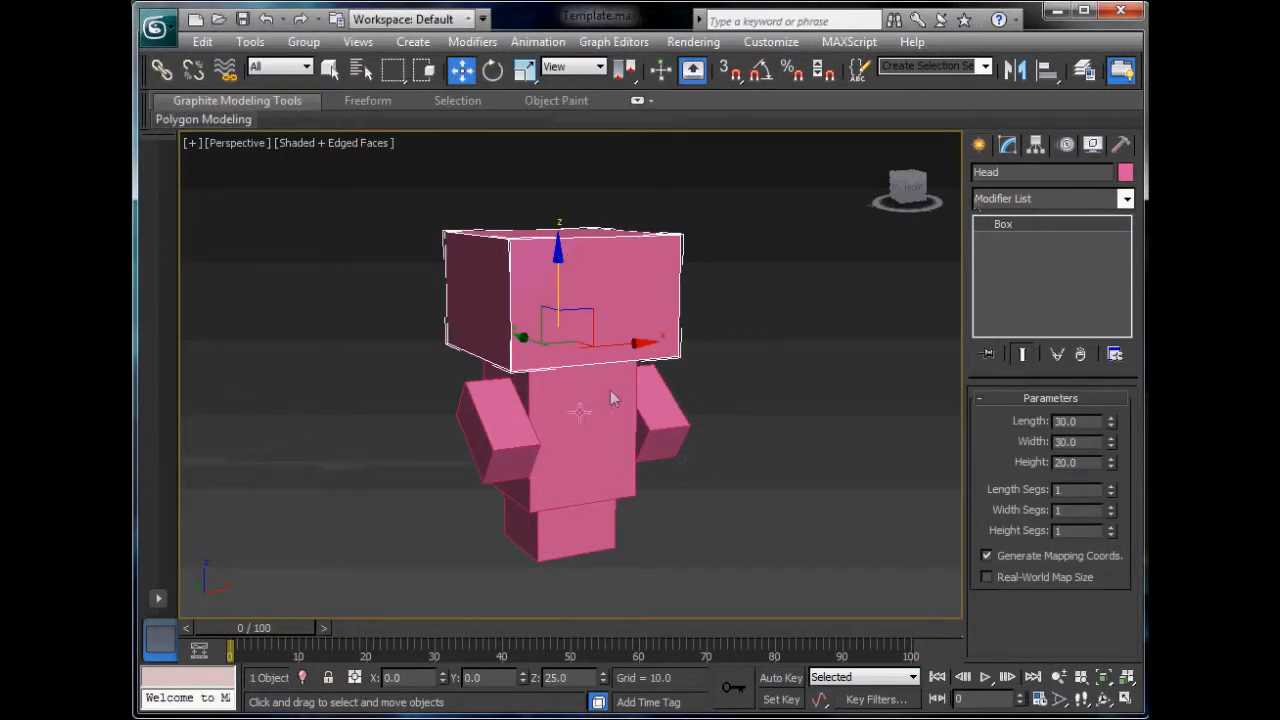
pyautogui.click(560, 470)
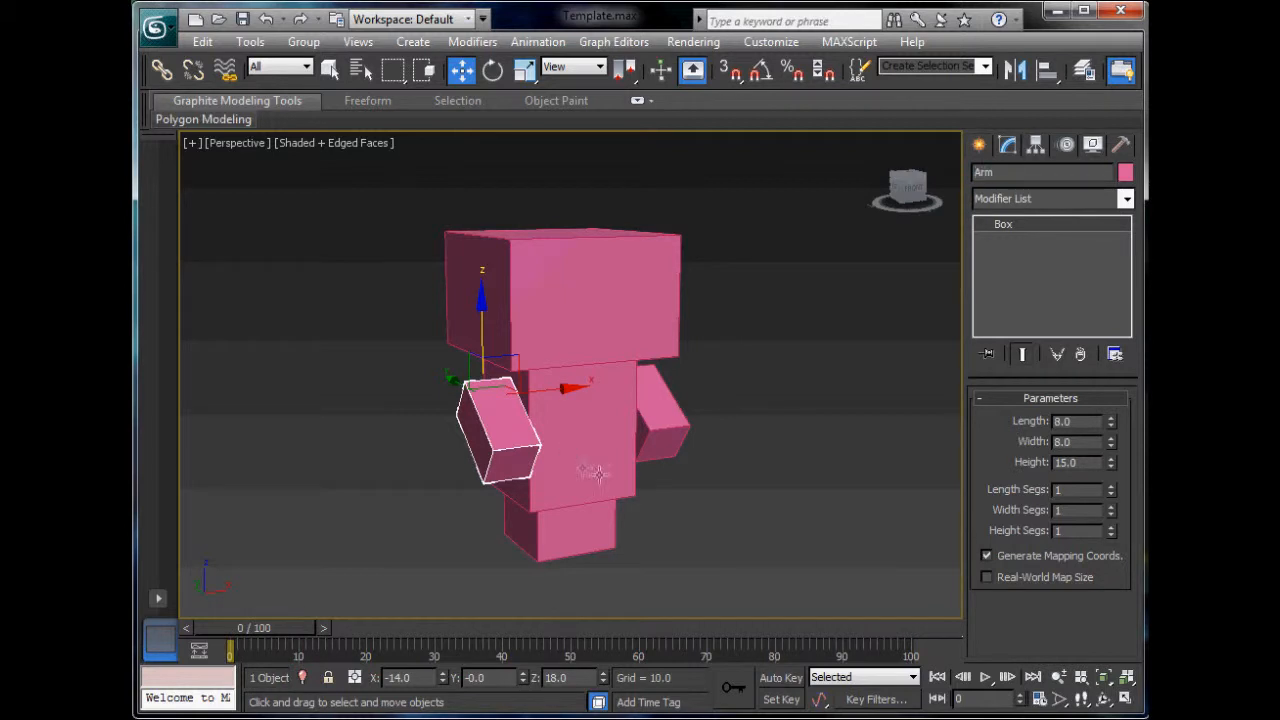
pyautogui.click(575, 530)
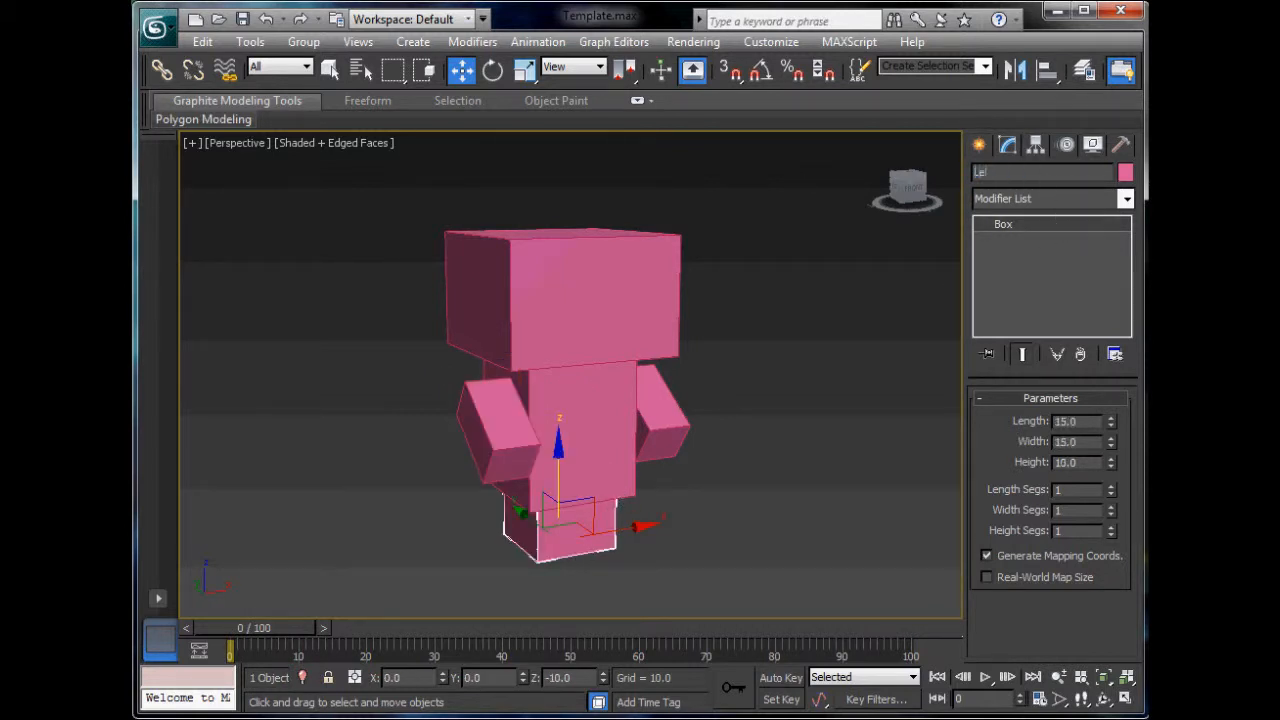
pyautogui.click(800, 397)
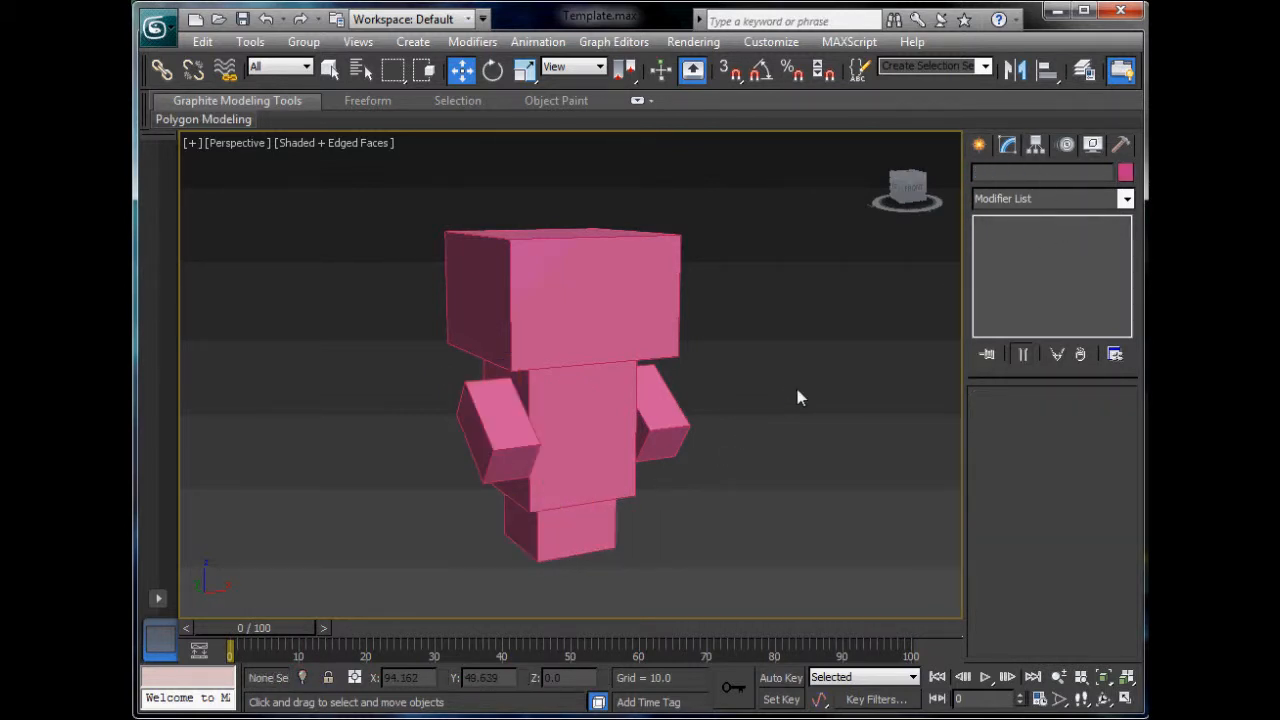
pyautogui.moveTo(793, 360)
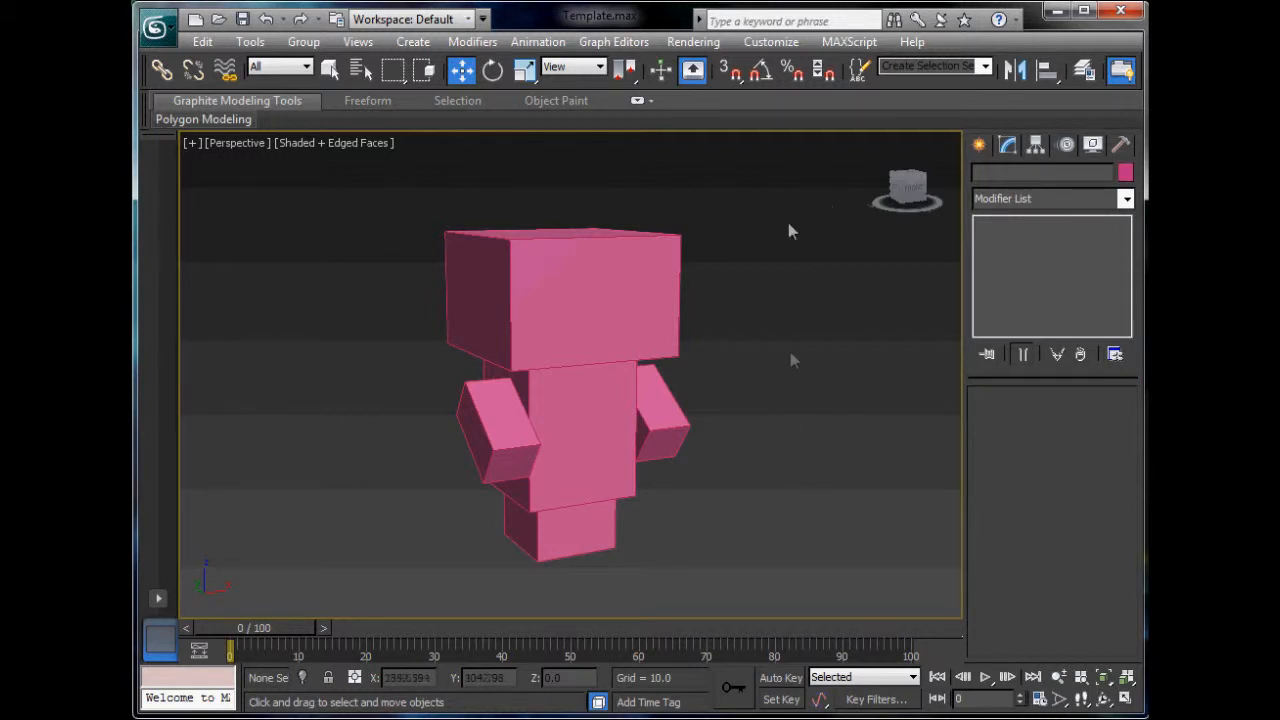